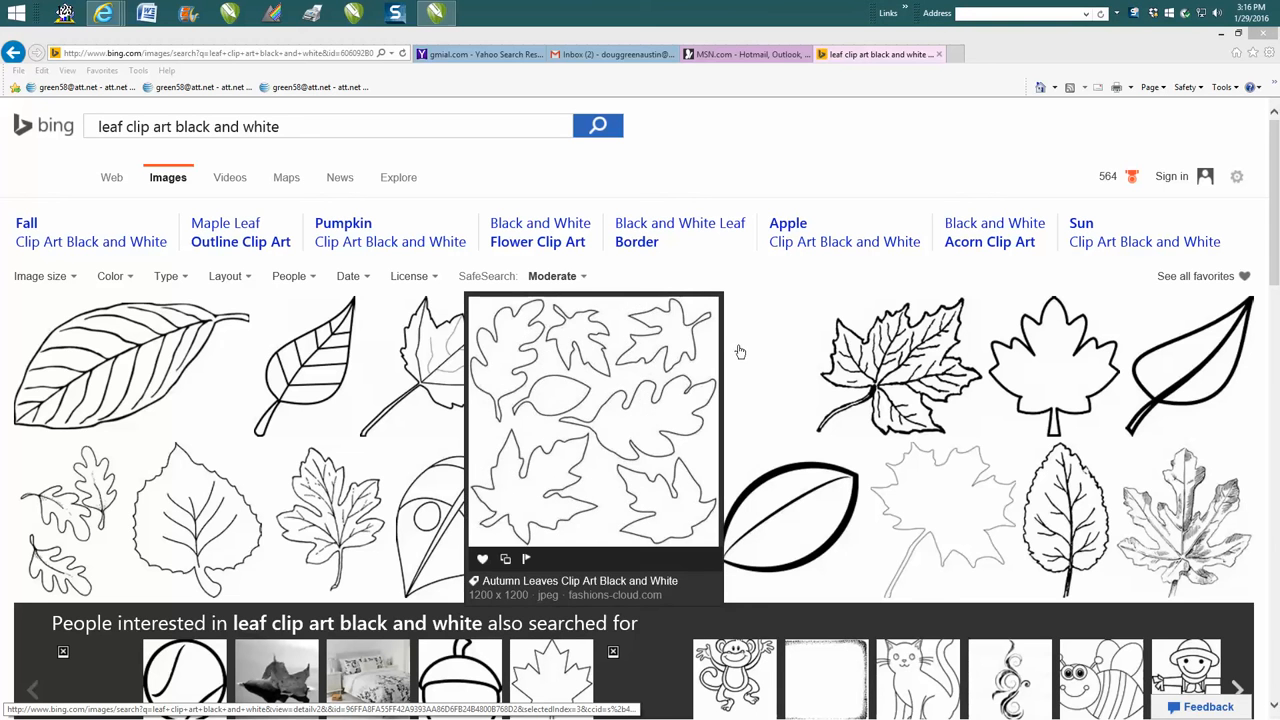
mouse_move(600, 360)
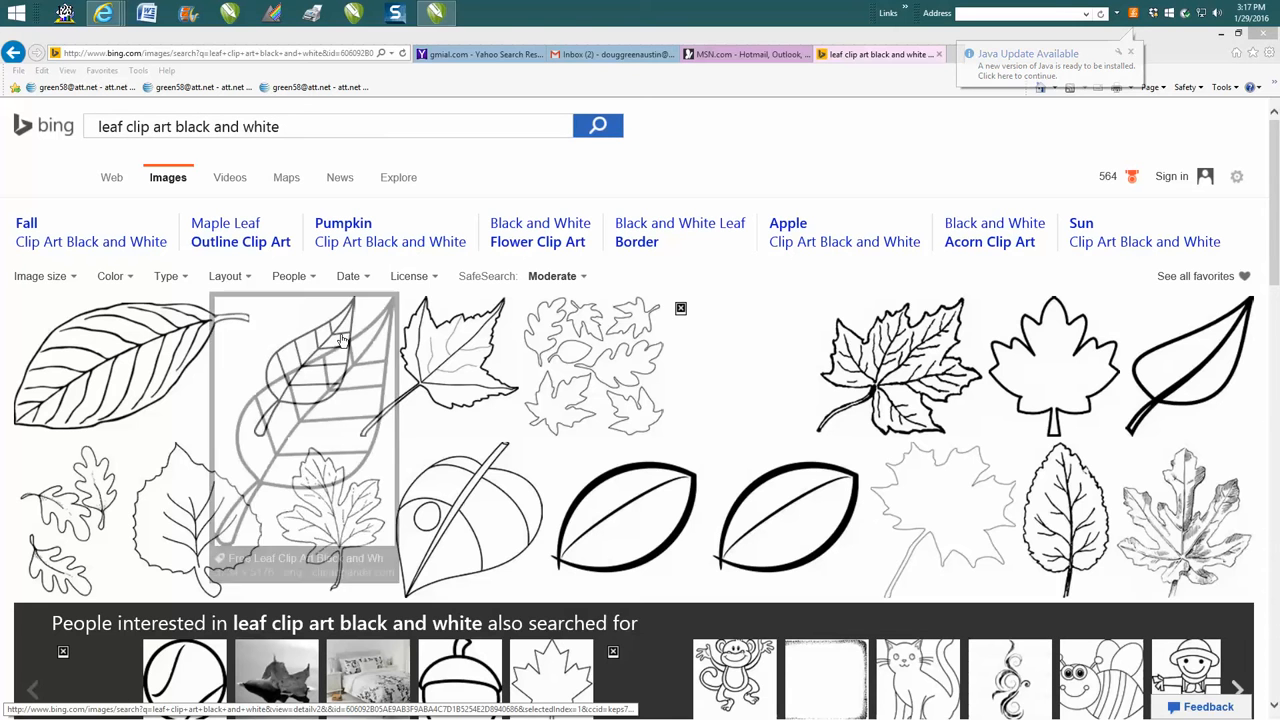
- View the veined leaf outline from the Bing clip art results at full size
left_click(310, 440)
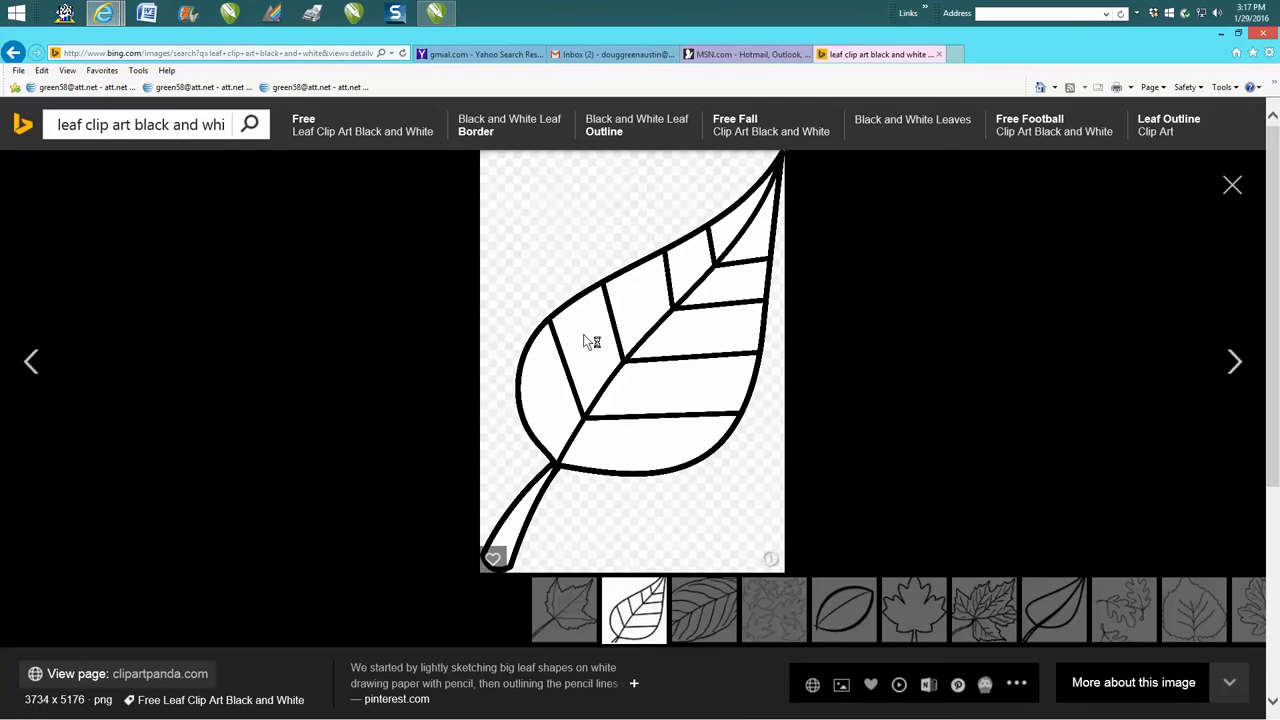
mouse_move(674, 336)
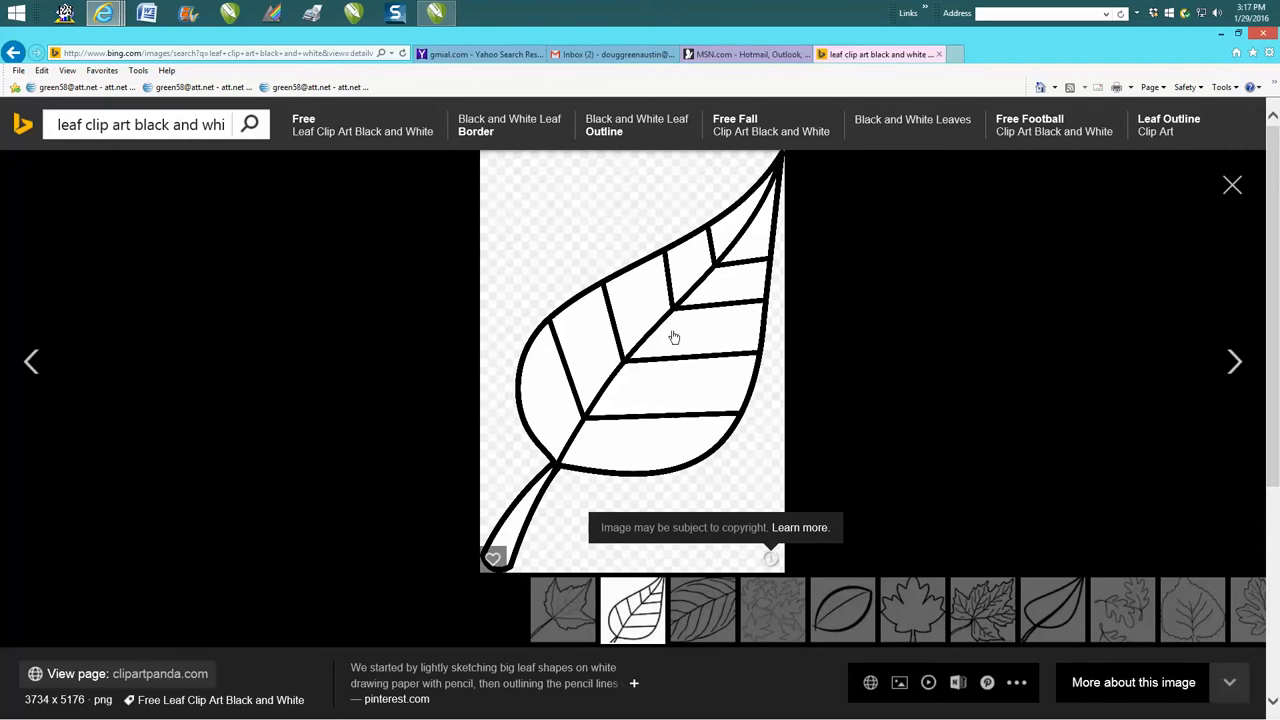
- Save the veined leaf picture from Bing as PNG '1' in the Pictures folder
right_click(676, 338)
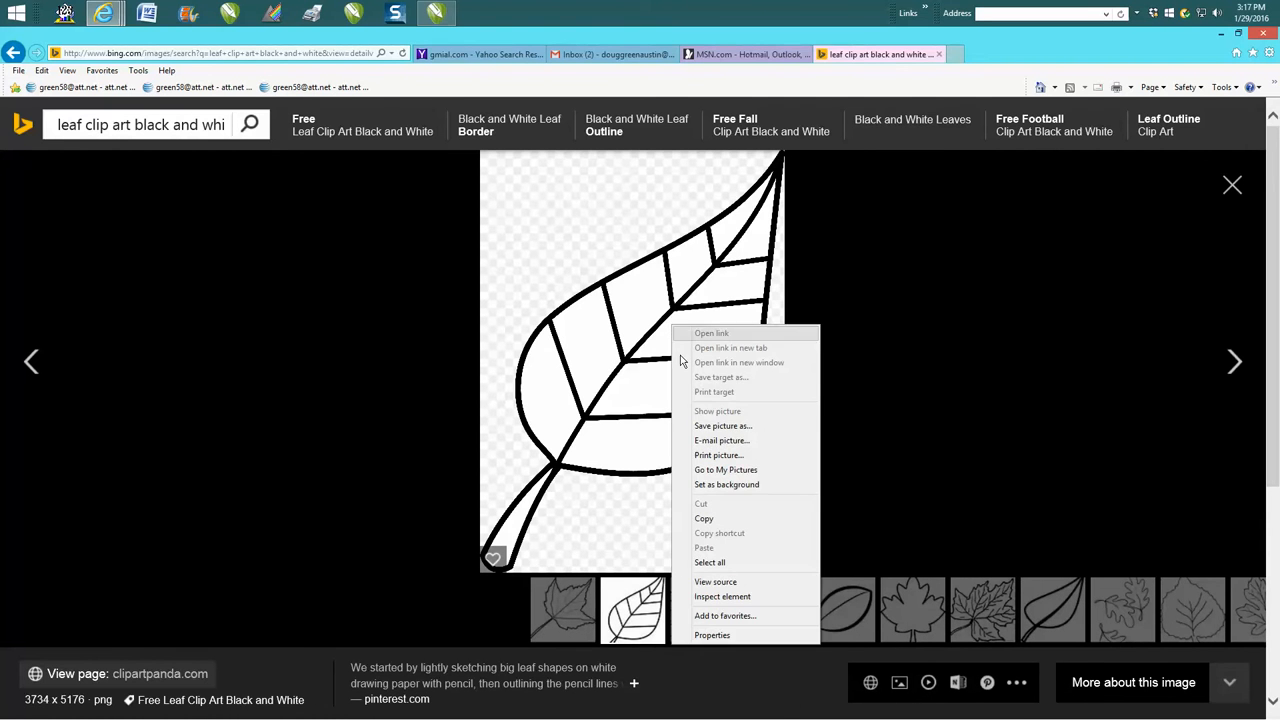
left_click(724, 430)
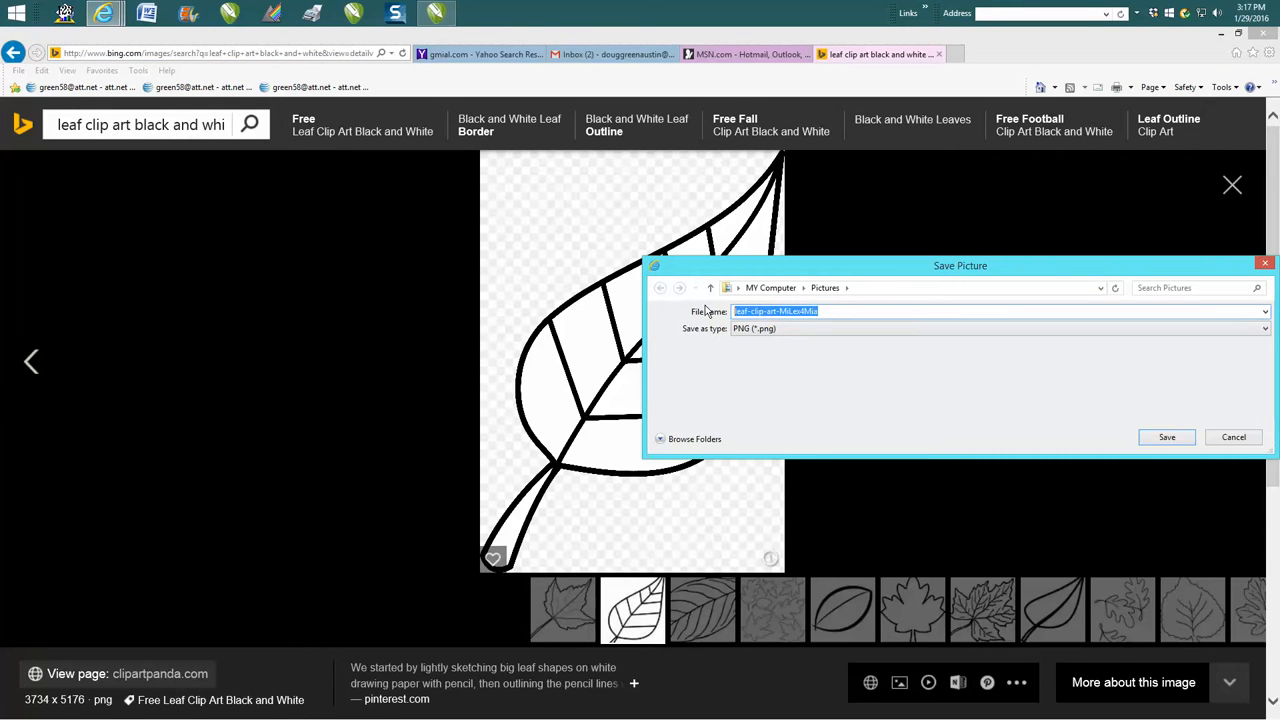
type("1")
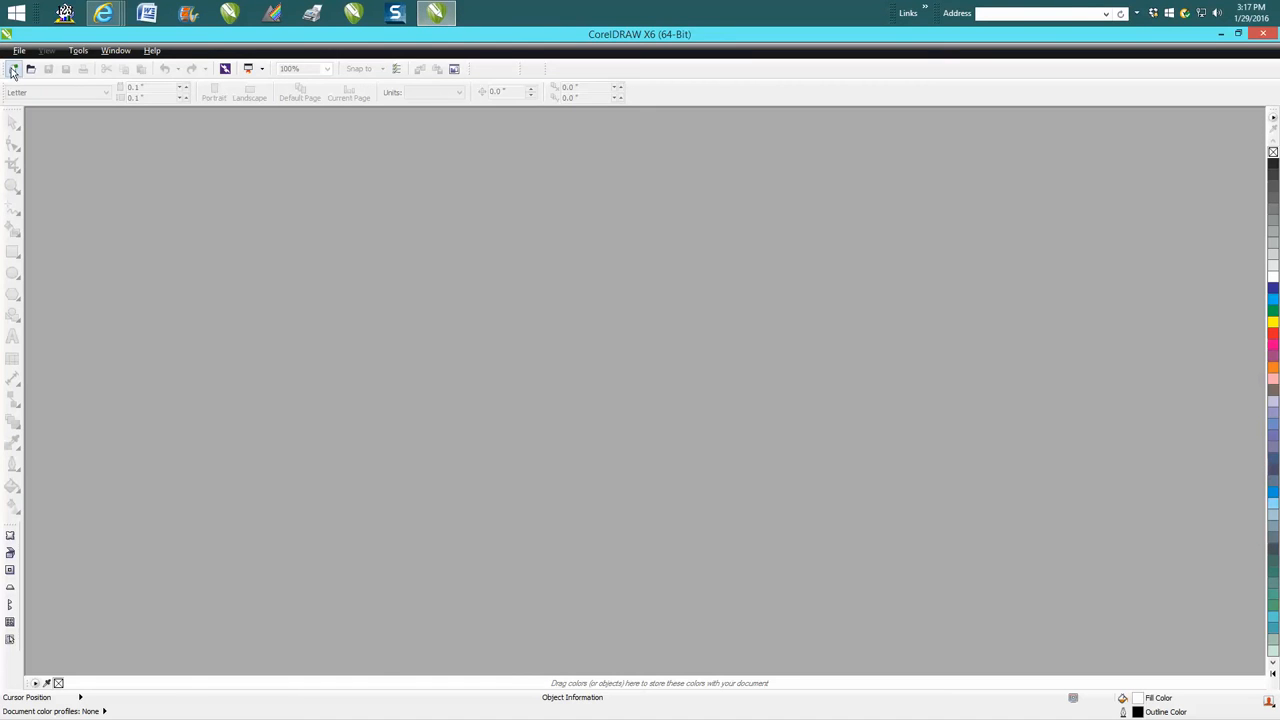
- Start a new blank CorelDRAW document and bring up the Import window
left_click(18, 50)
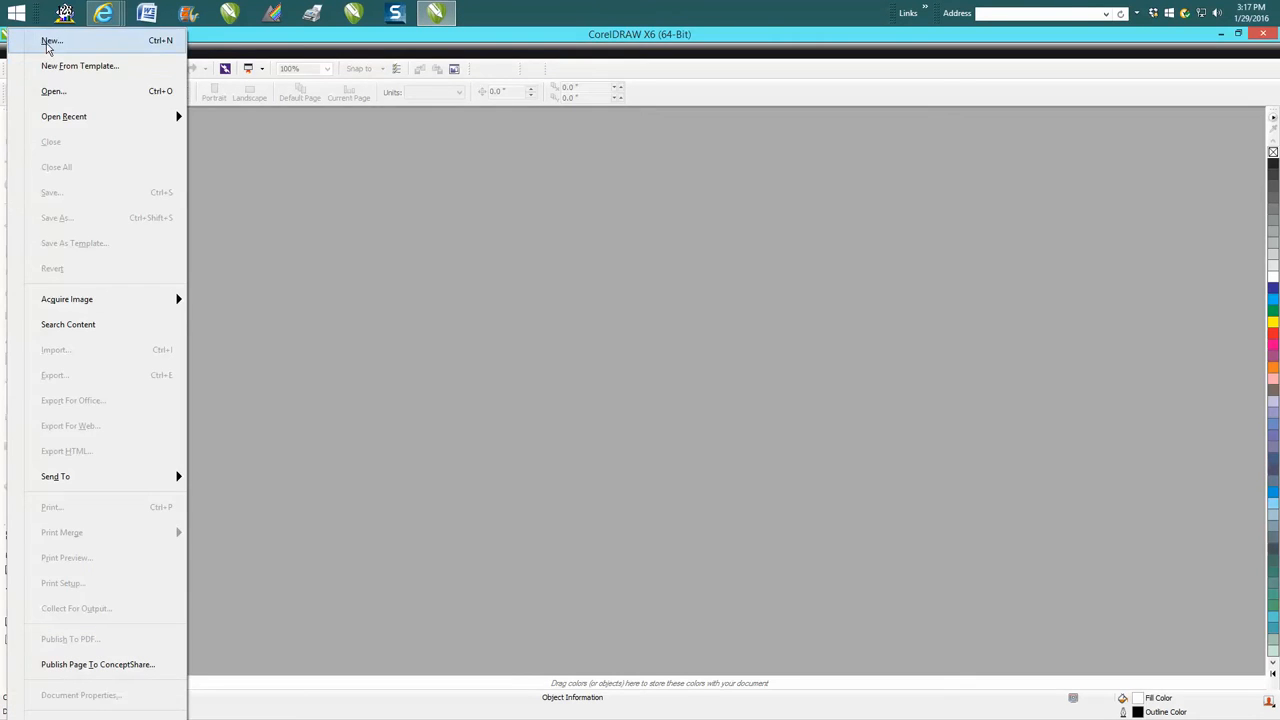
left_click(52, 40)
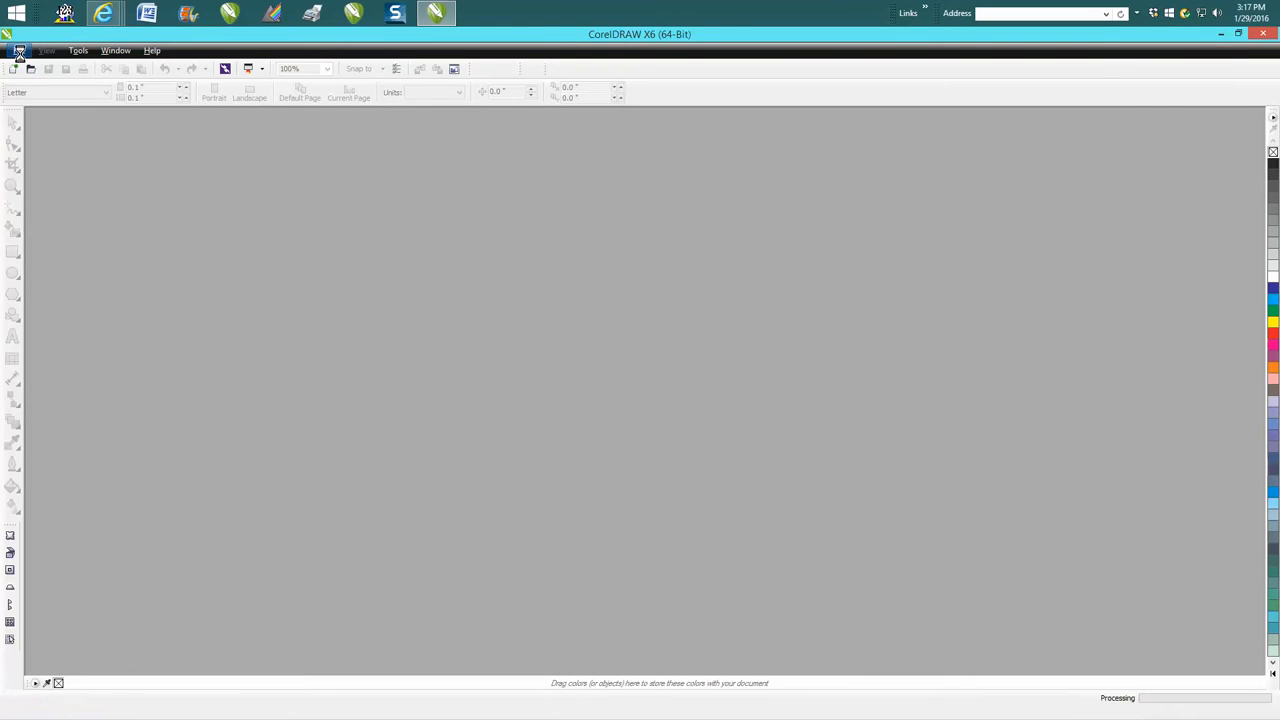
left_click(28, 50)
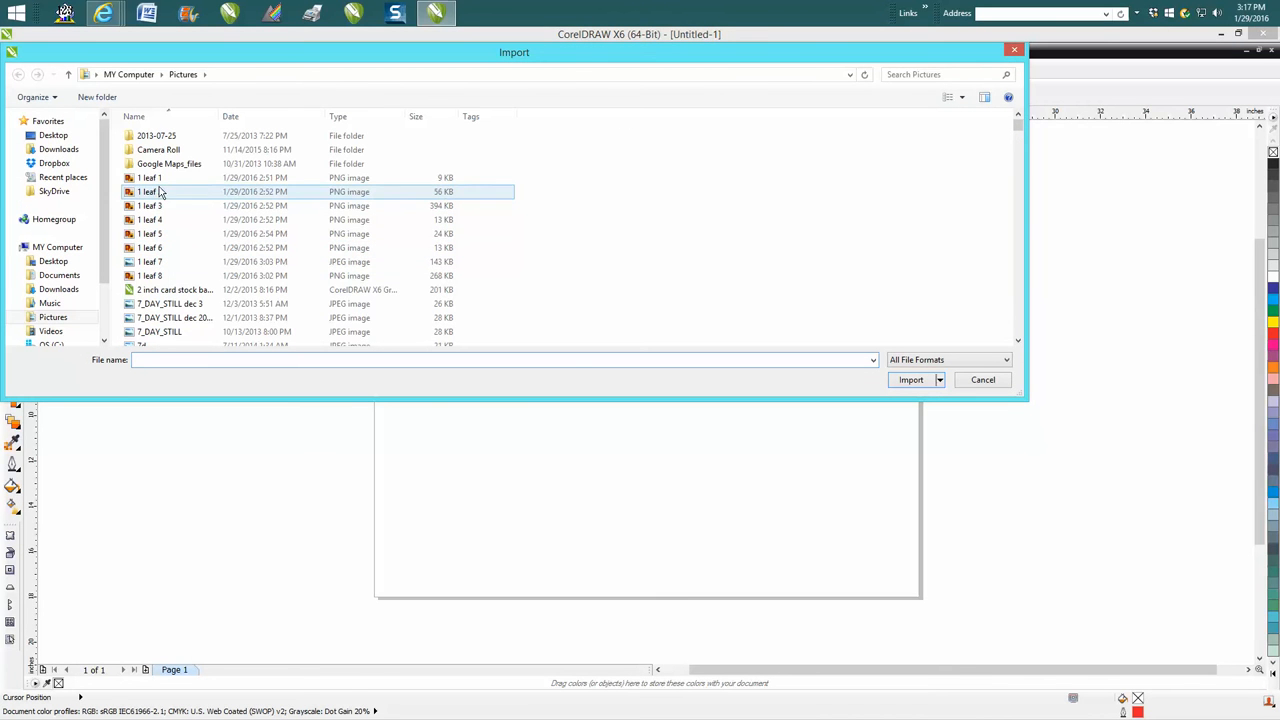
- Browse the Pictures folder for the saved leaf images, entering 'le' as the file name
left_click(160, 176)
type("l")
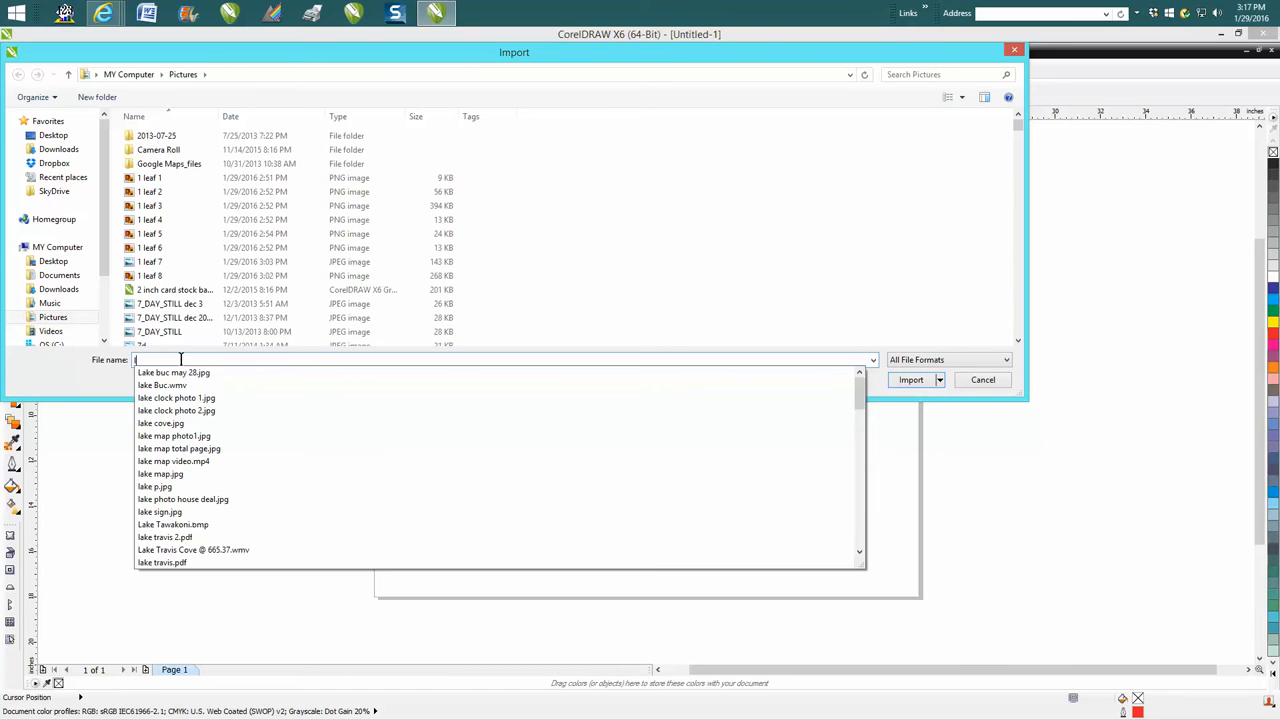
type("e")
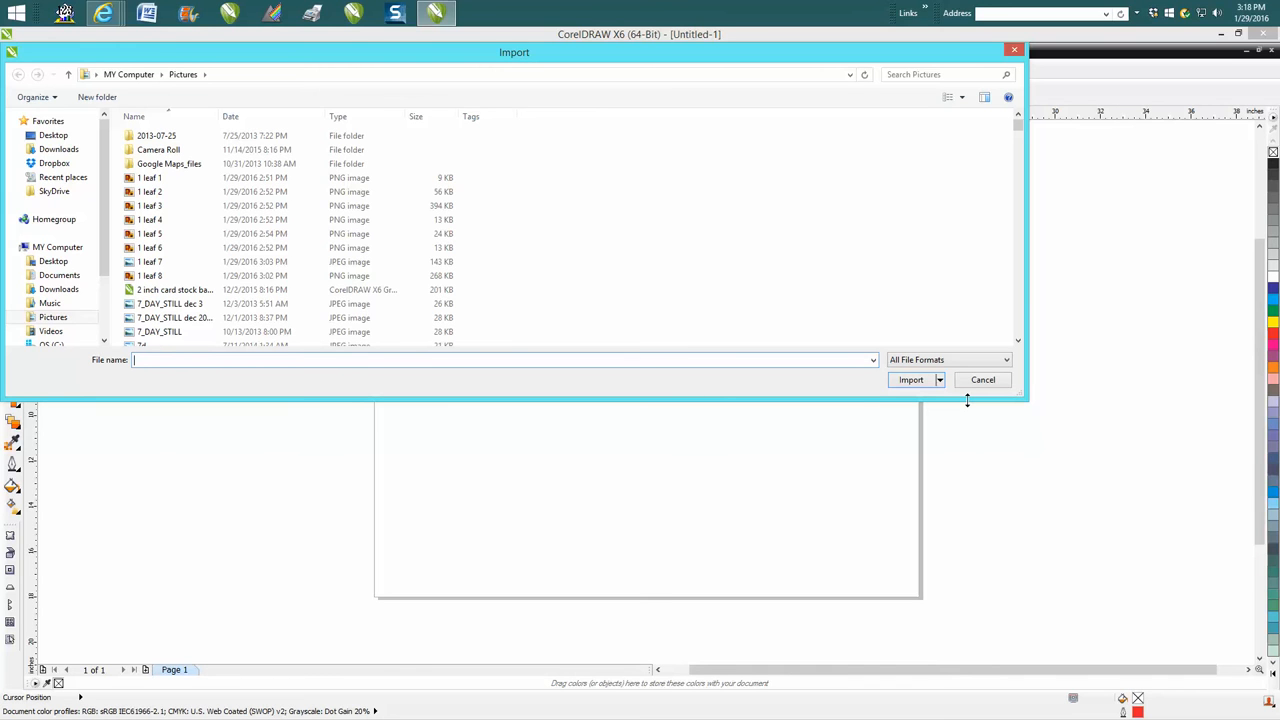
mouse_move(936, 360)
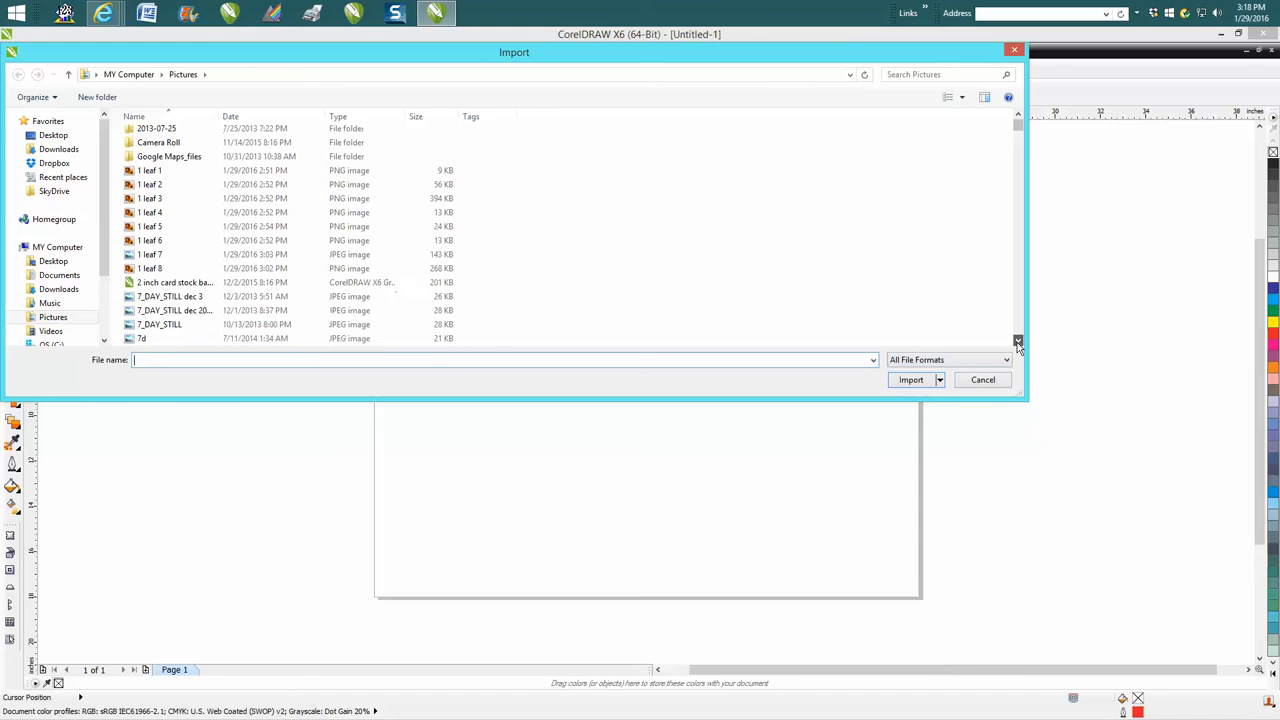
scroll("down", 3)
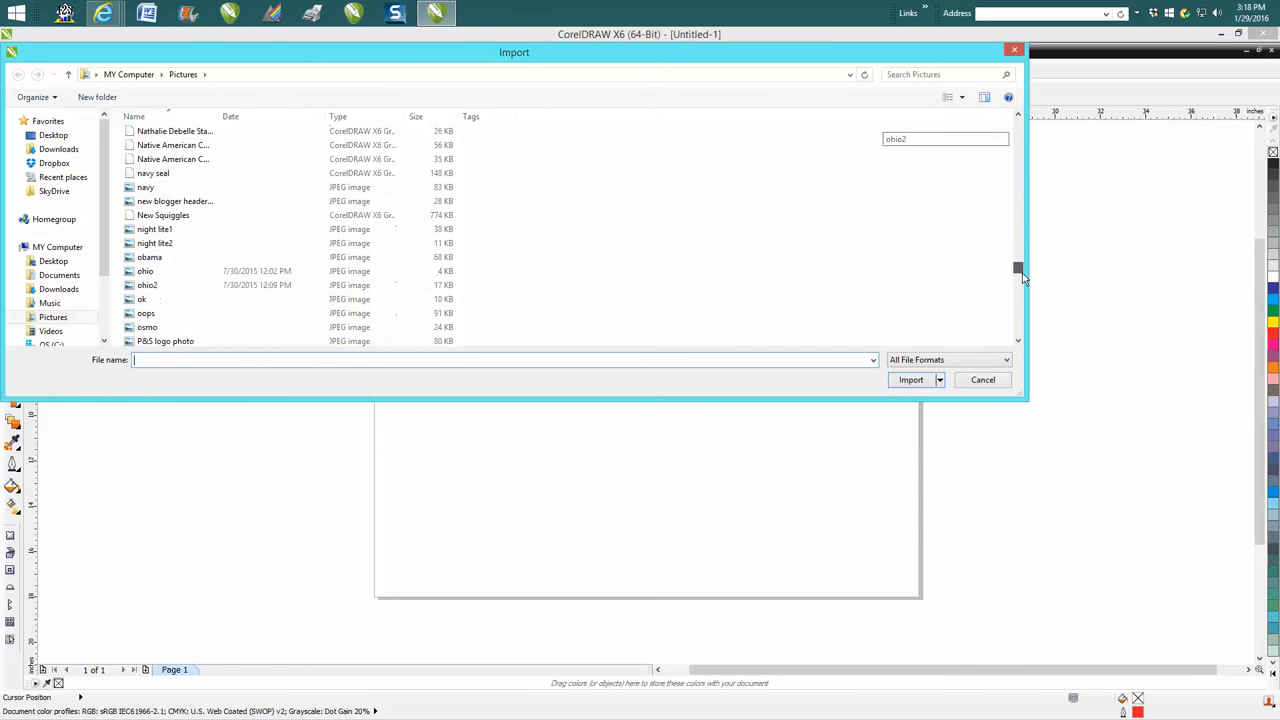
scroll("up", 3)
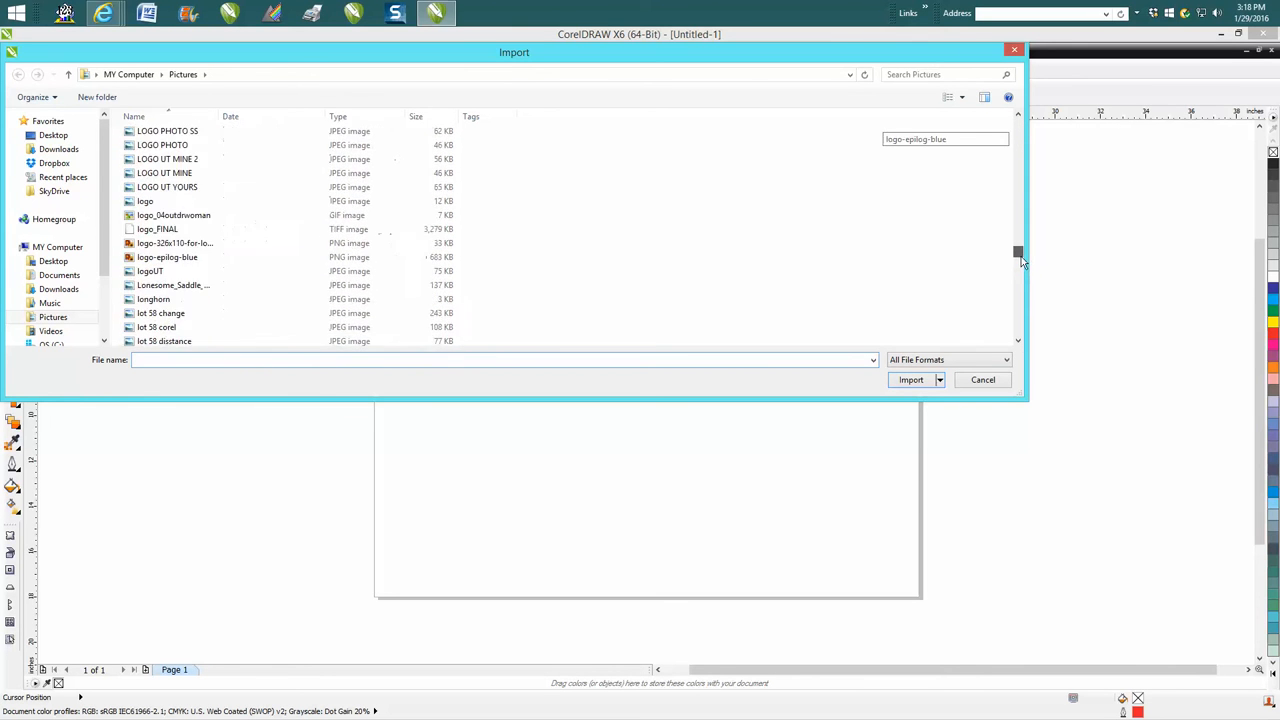
scroll("up", 3)
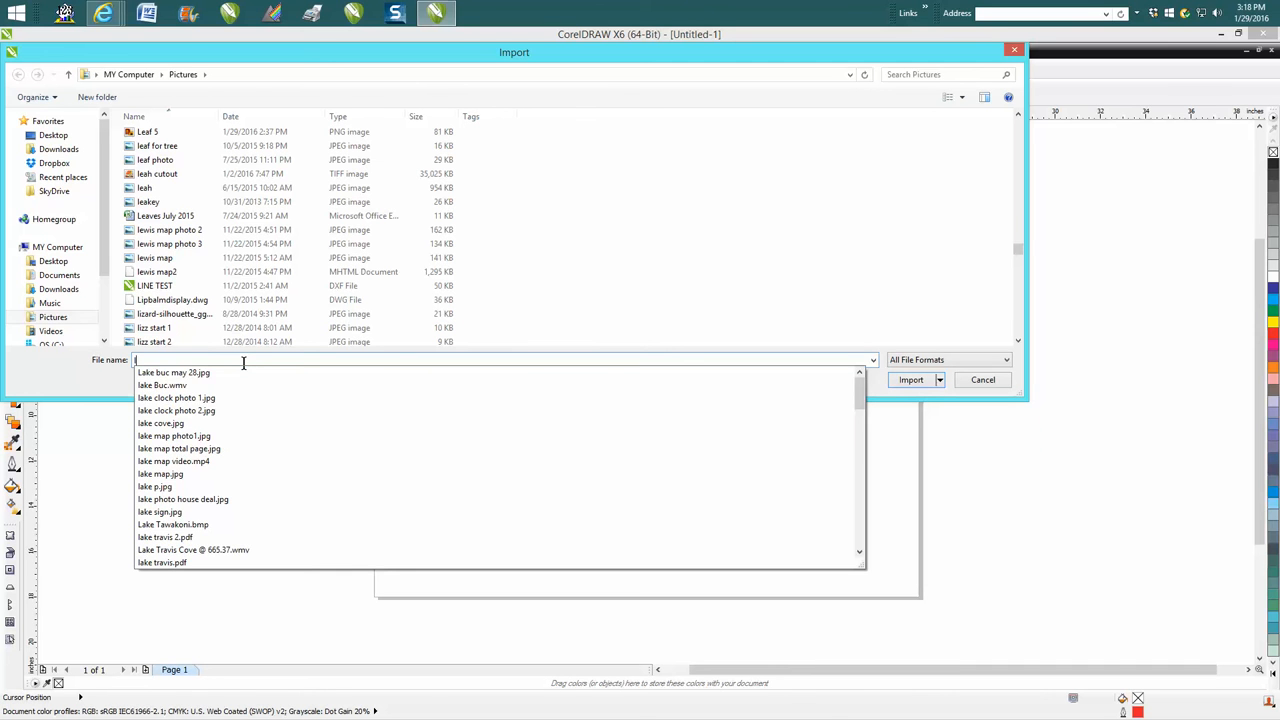
type("le")
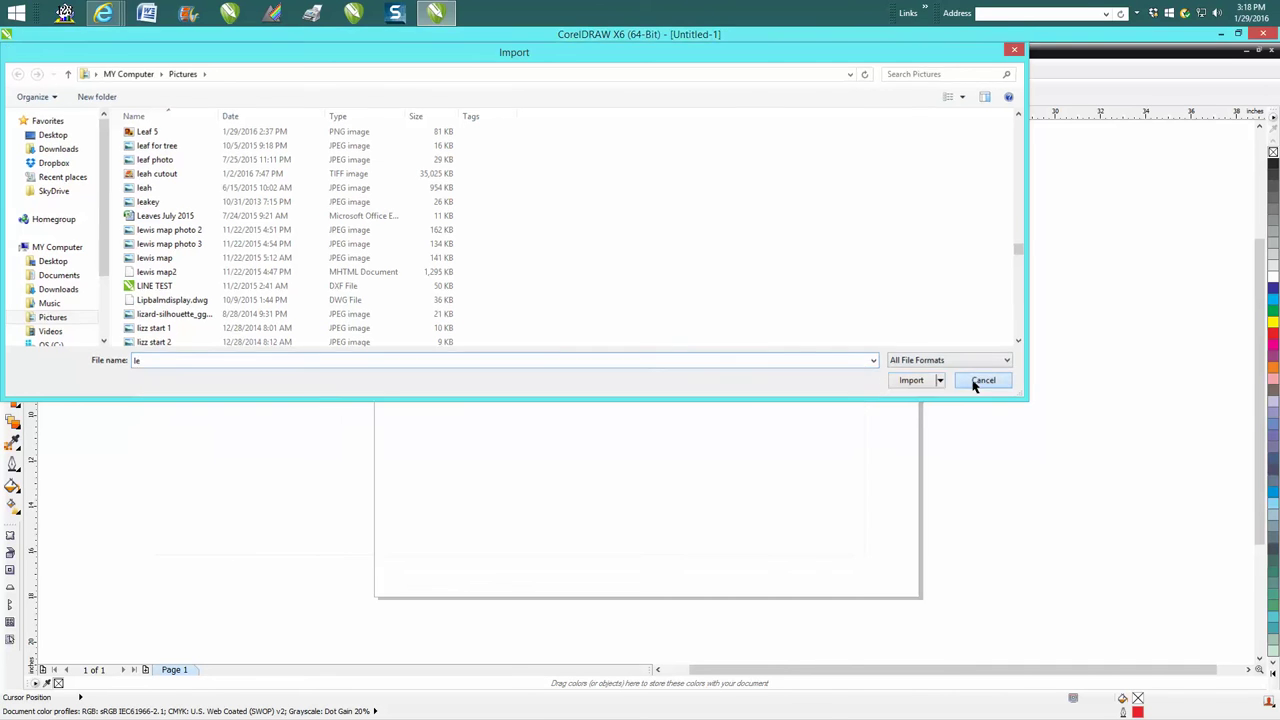
- Look through the leaf PNG files in the Import dialog, returning to the first one
left_click(984, 380)
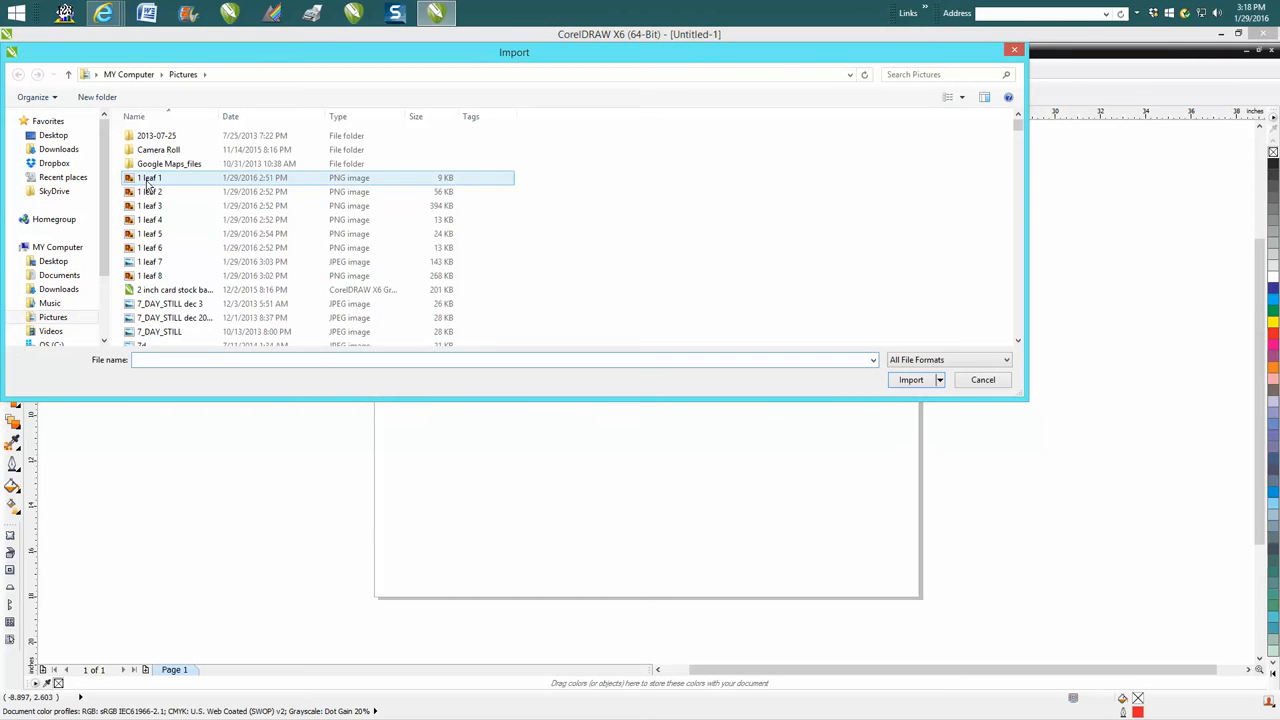
left_click(152, 260)
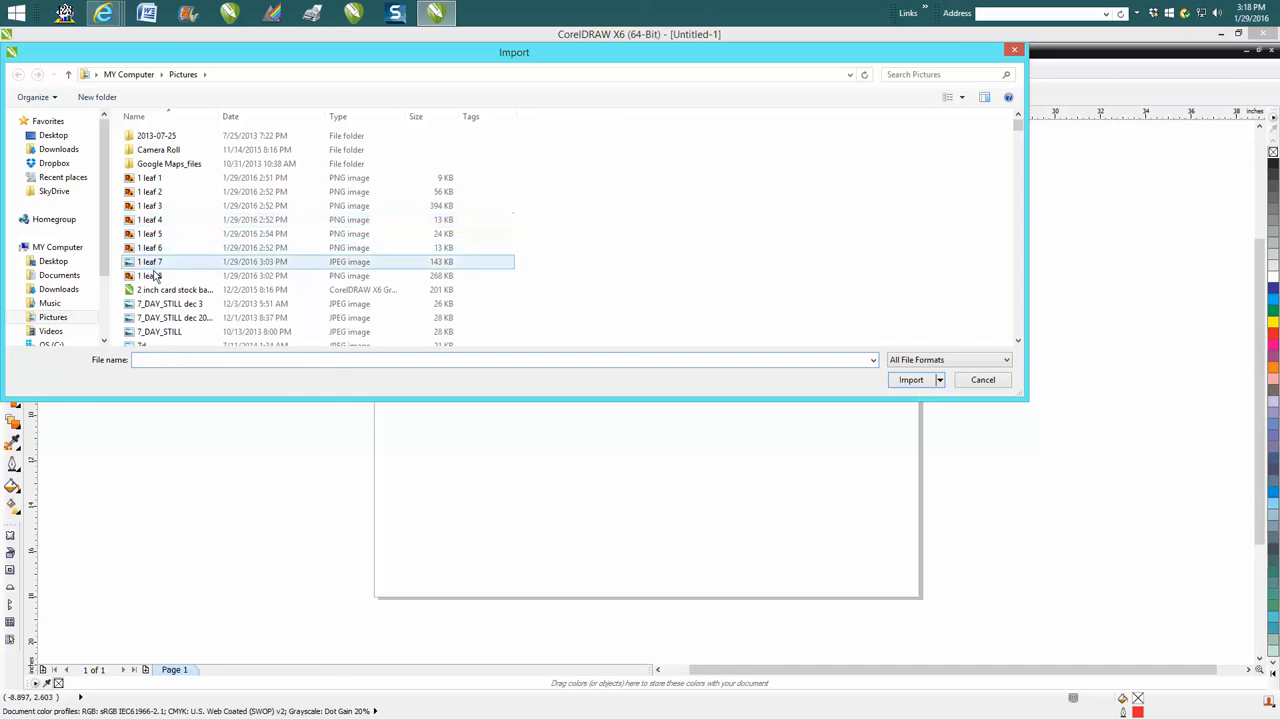
left_click(150, 176)
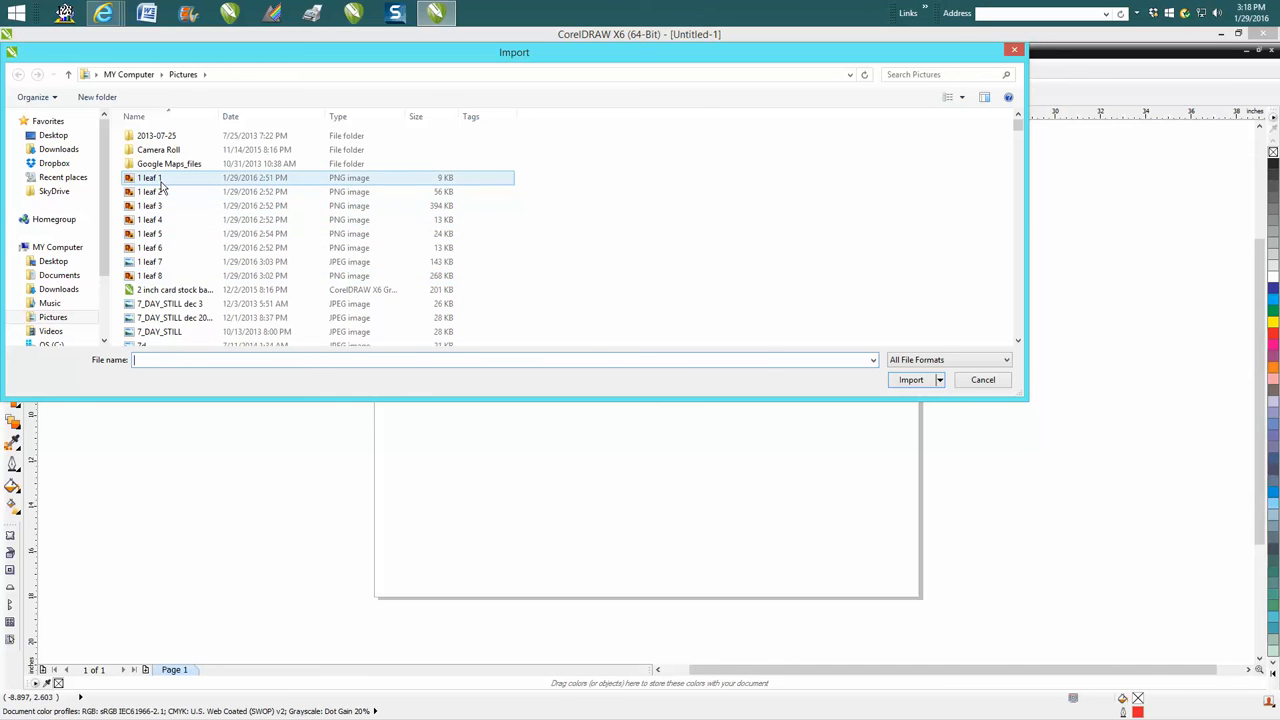
left_click(180, 192)
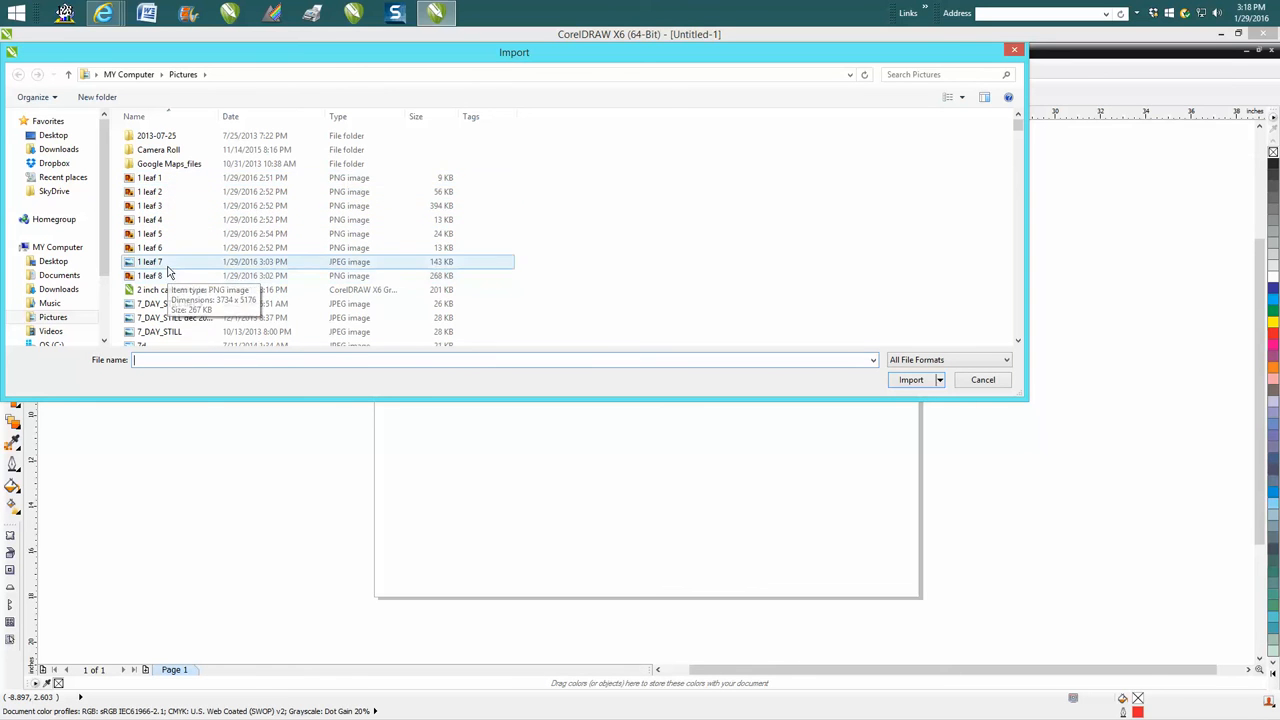
left_click(150, 176)
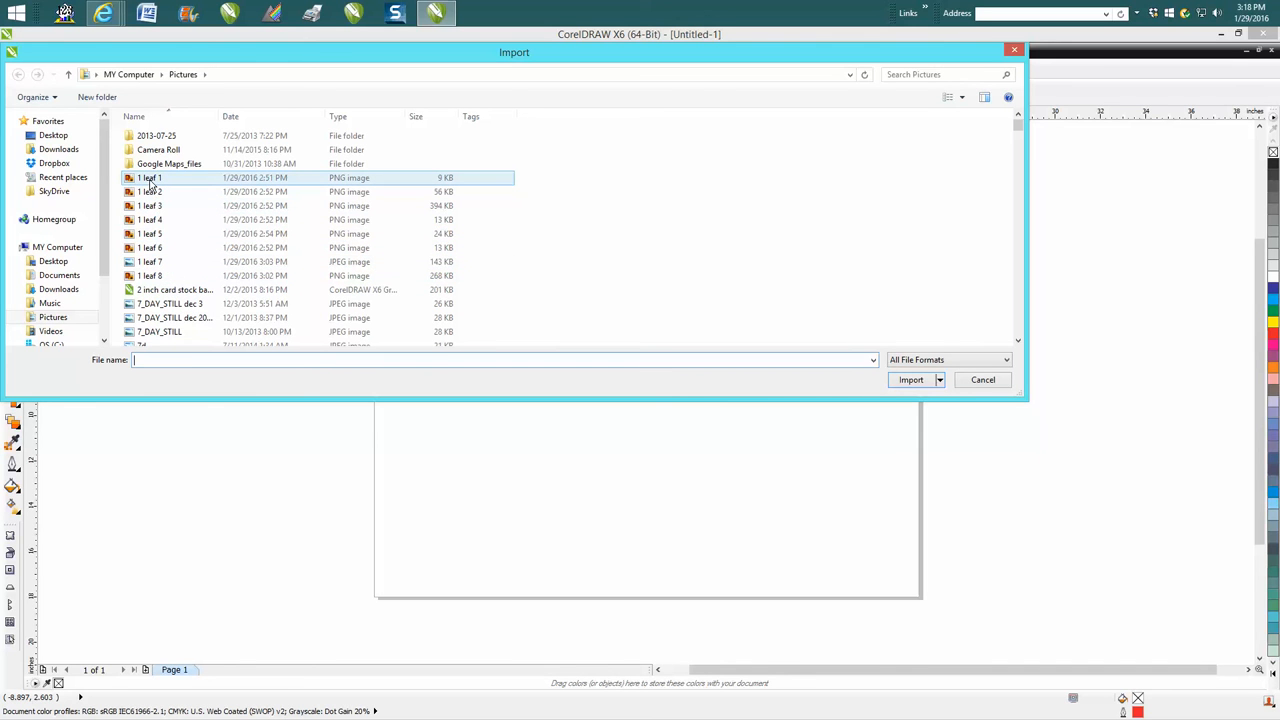
mouse_move(150, 178)
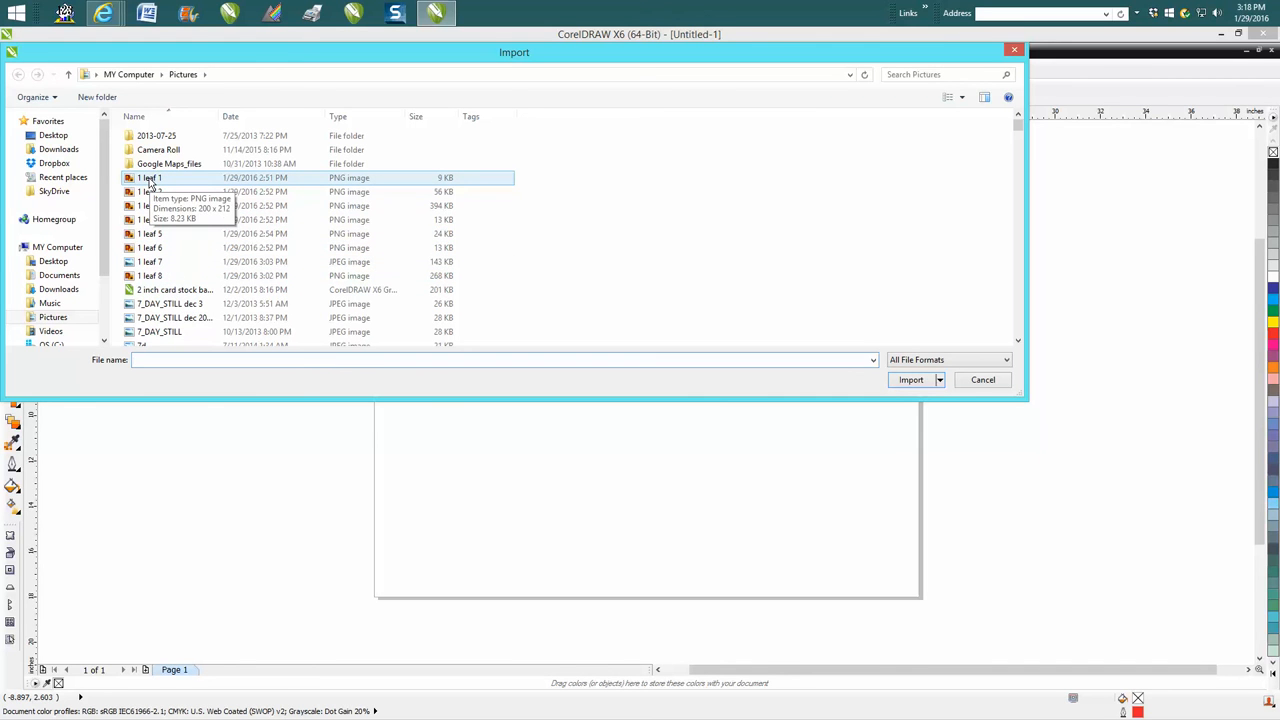
- Select leaf 1 through leaf 5 together and import them
left_click(150, 176)
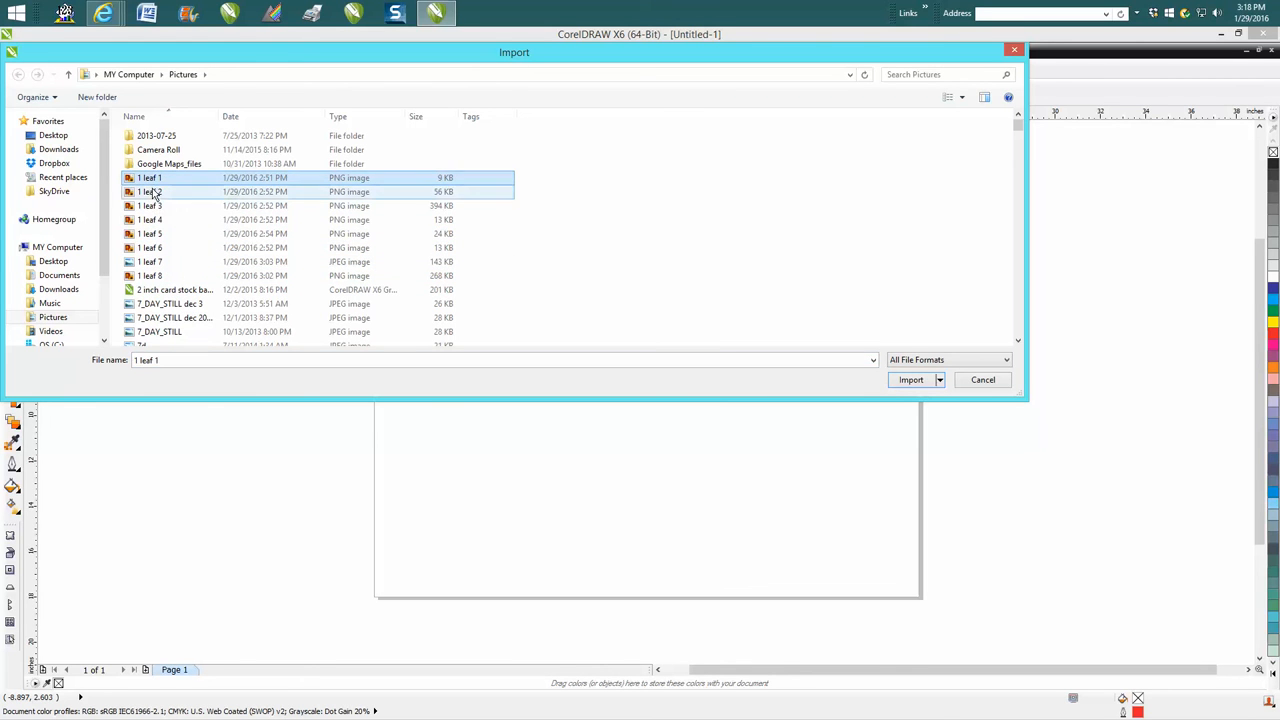
left_click(150, 232)
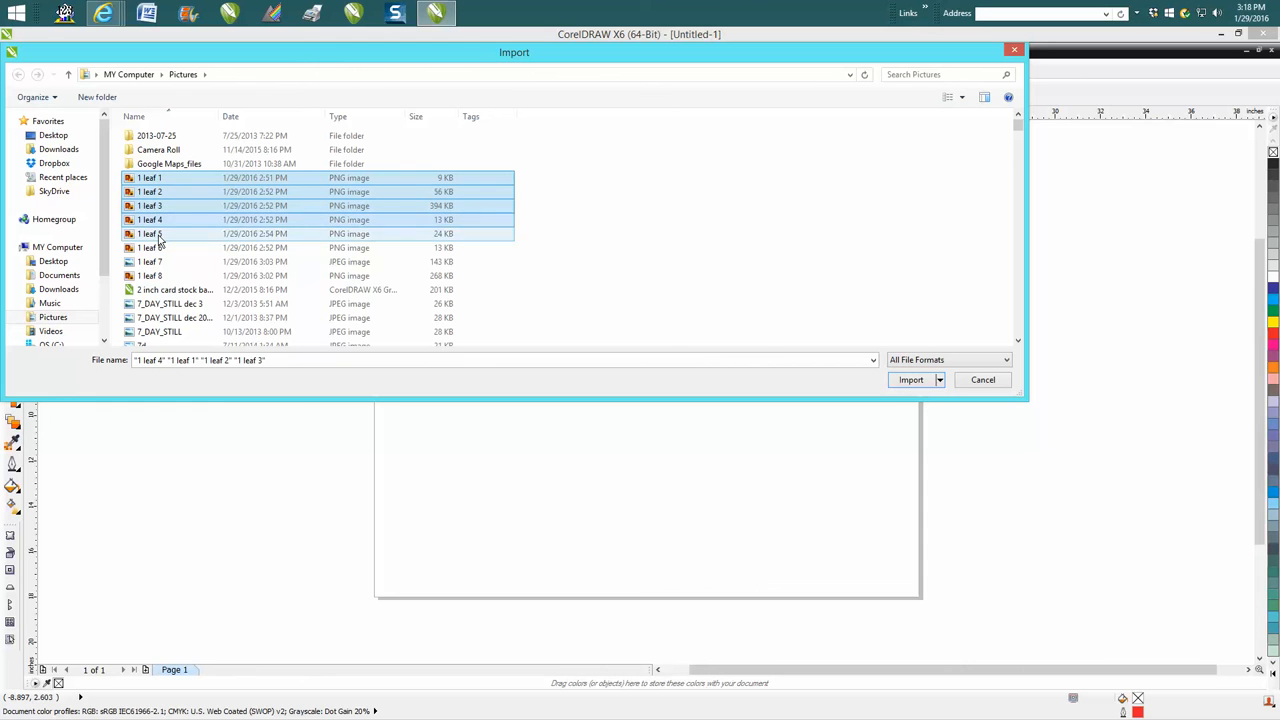
left_click(152, 232)
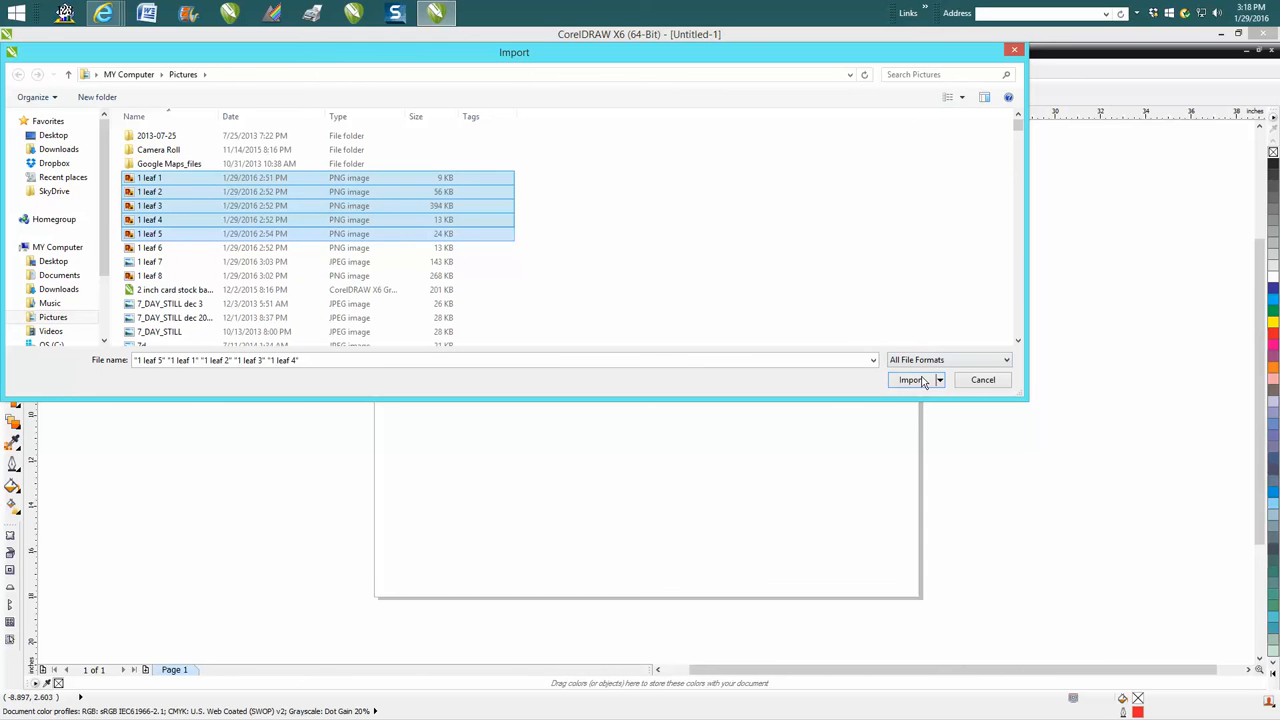
left_click(910, 380)
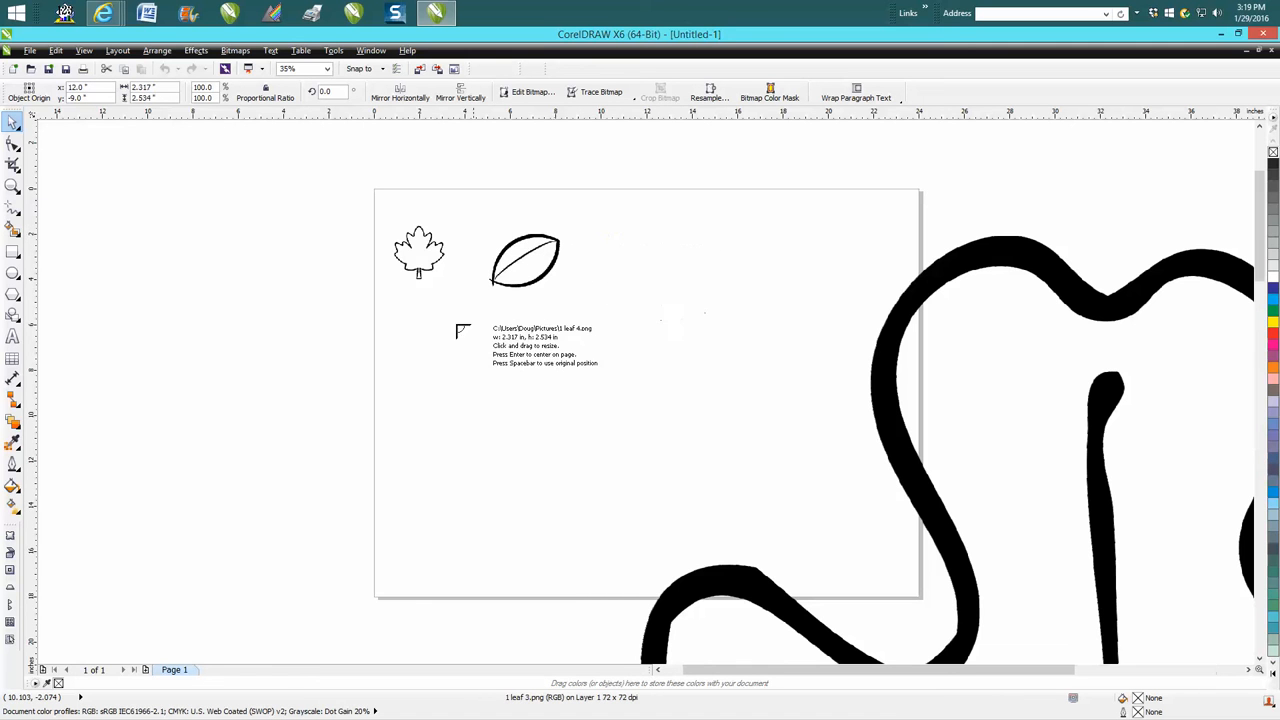
- Place the last imported leaf on the page, abandon a second import, and zoom in on the leaves
left_click(550, 380)
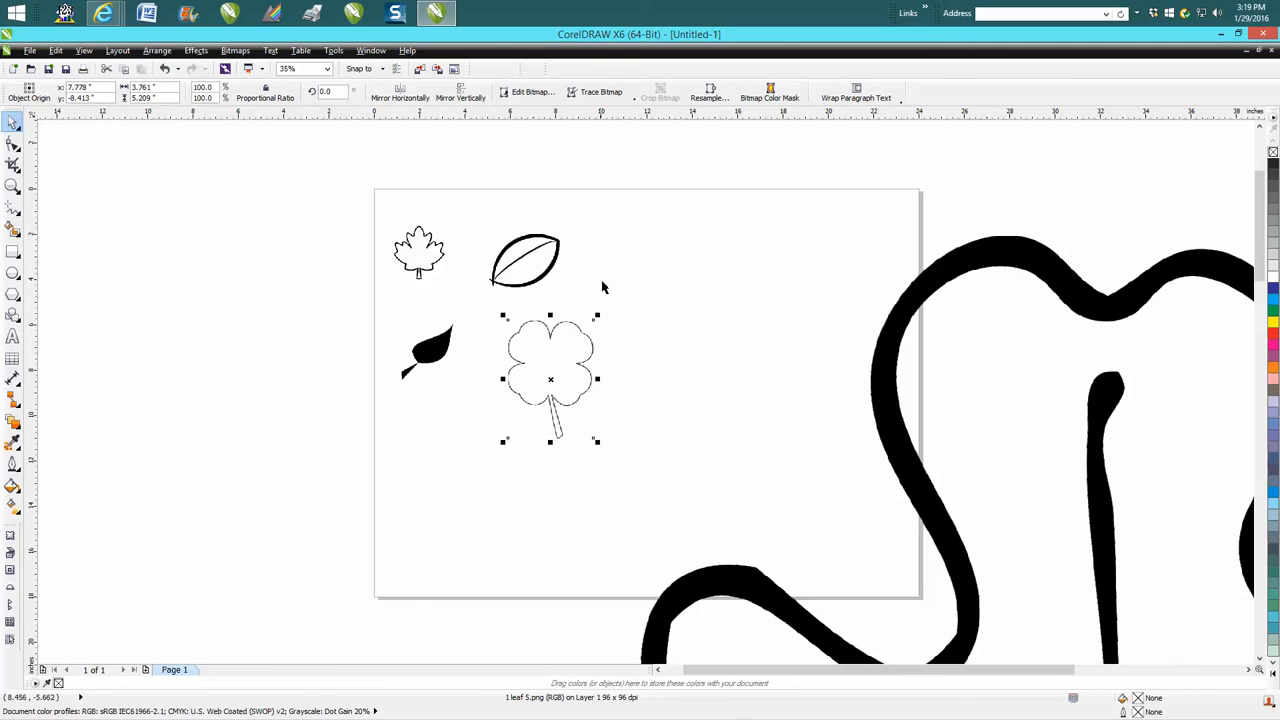
mouse_move(176, 184)
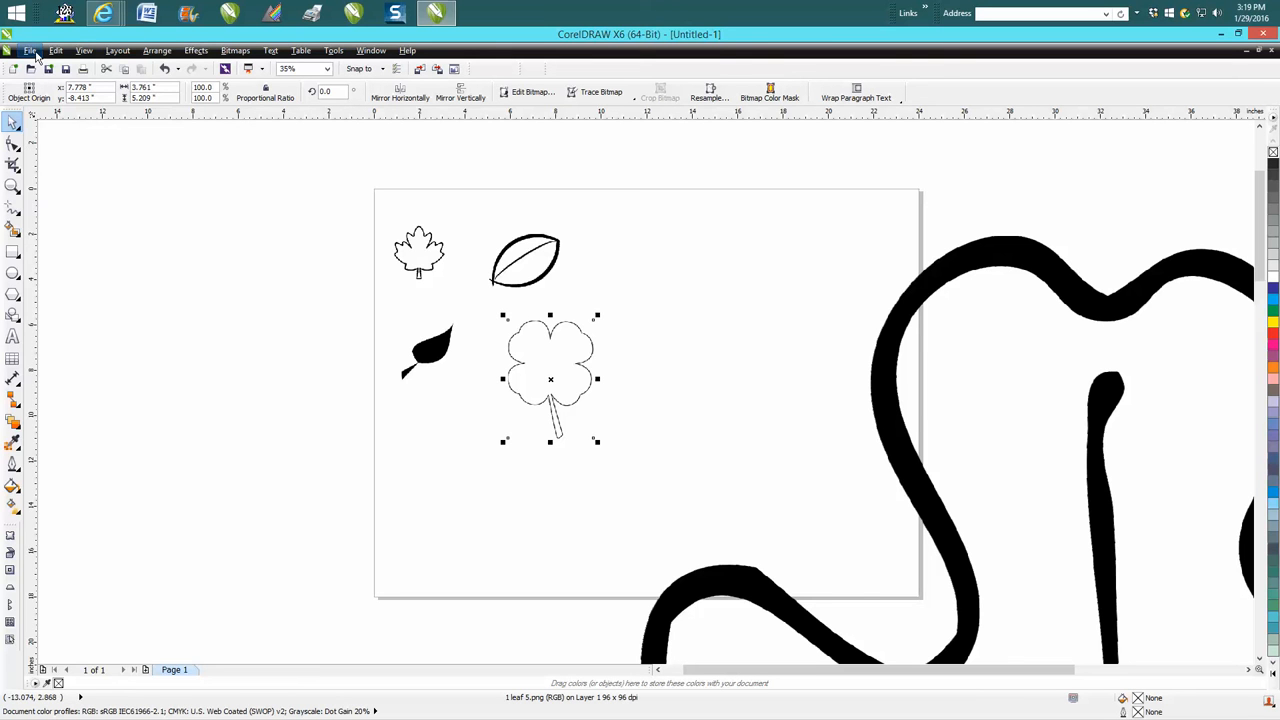
left_click(30, 50)
type("lea")
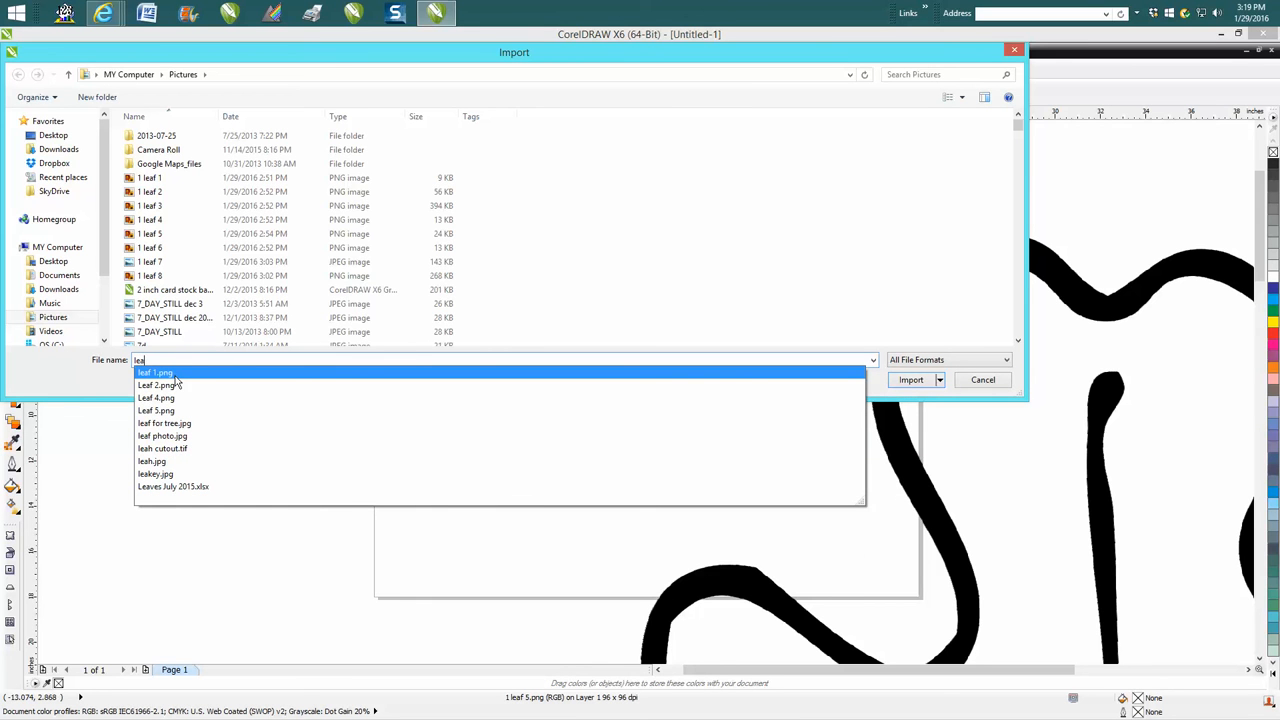
left_click(154, 372)
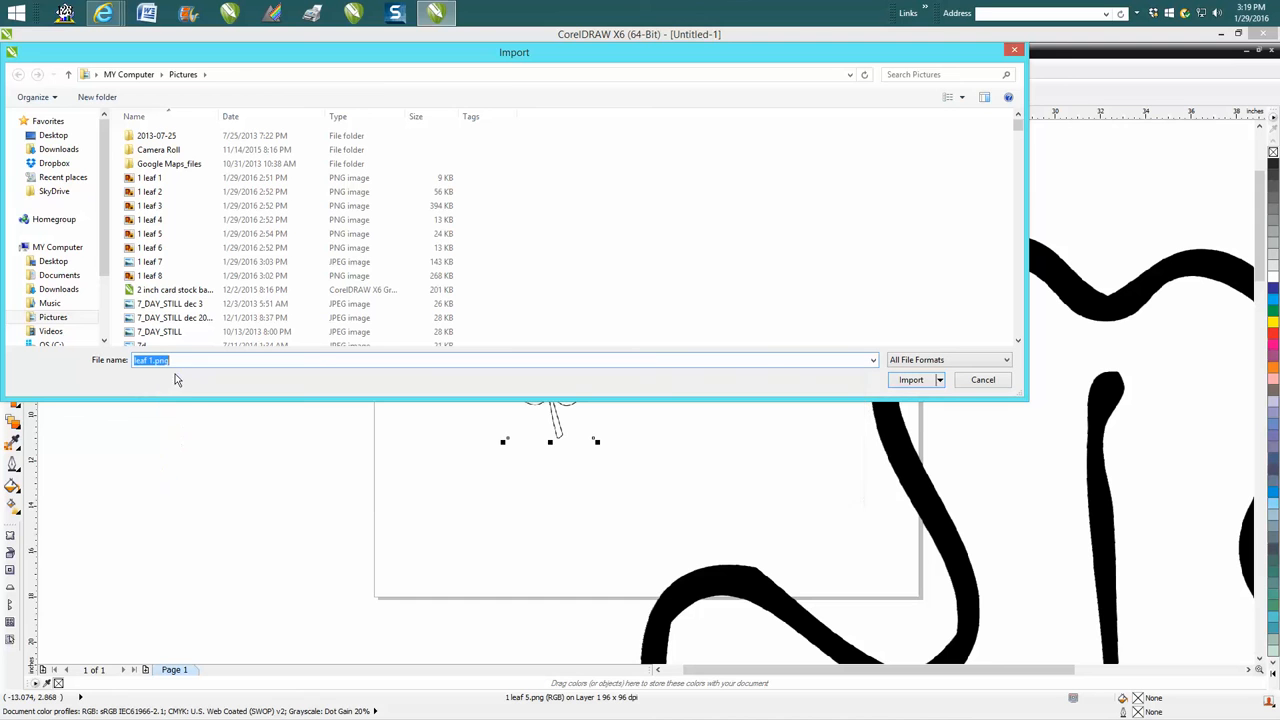
left_click(910, 380)
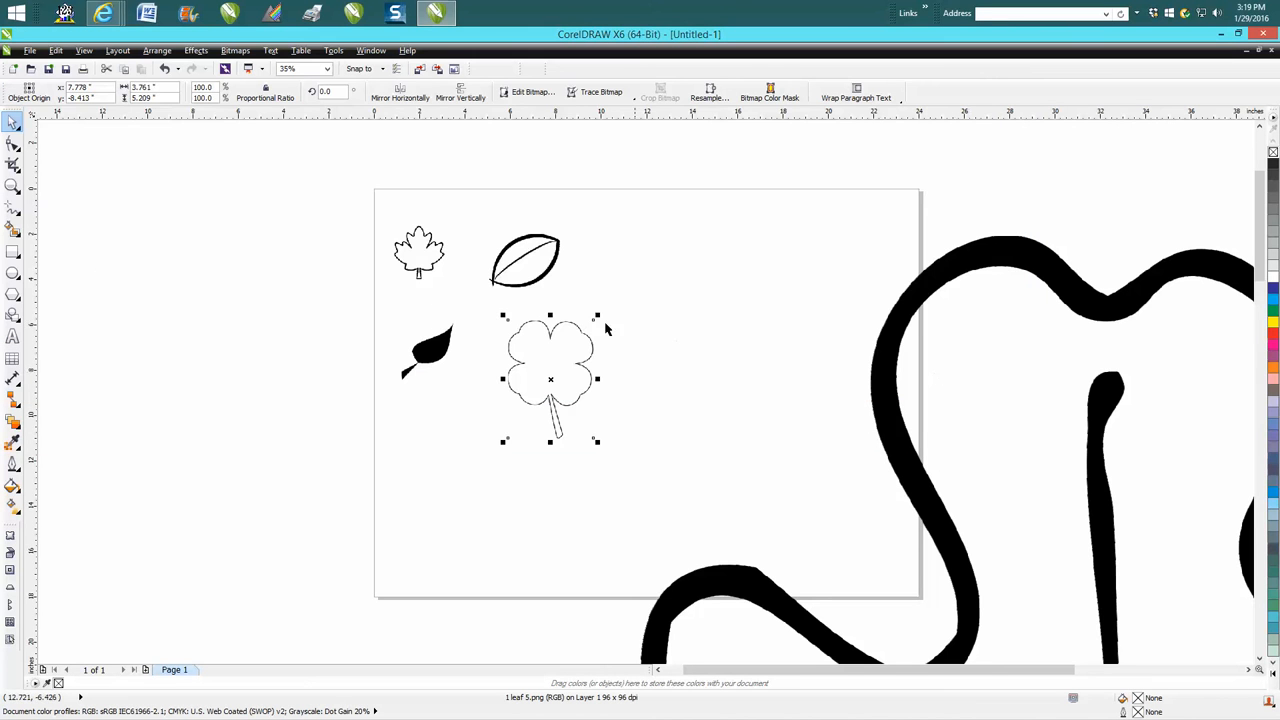
left_click(12, 188)
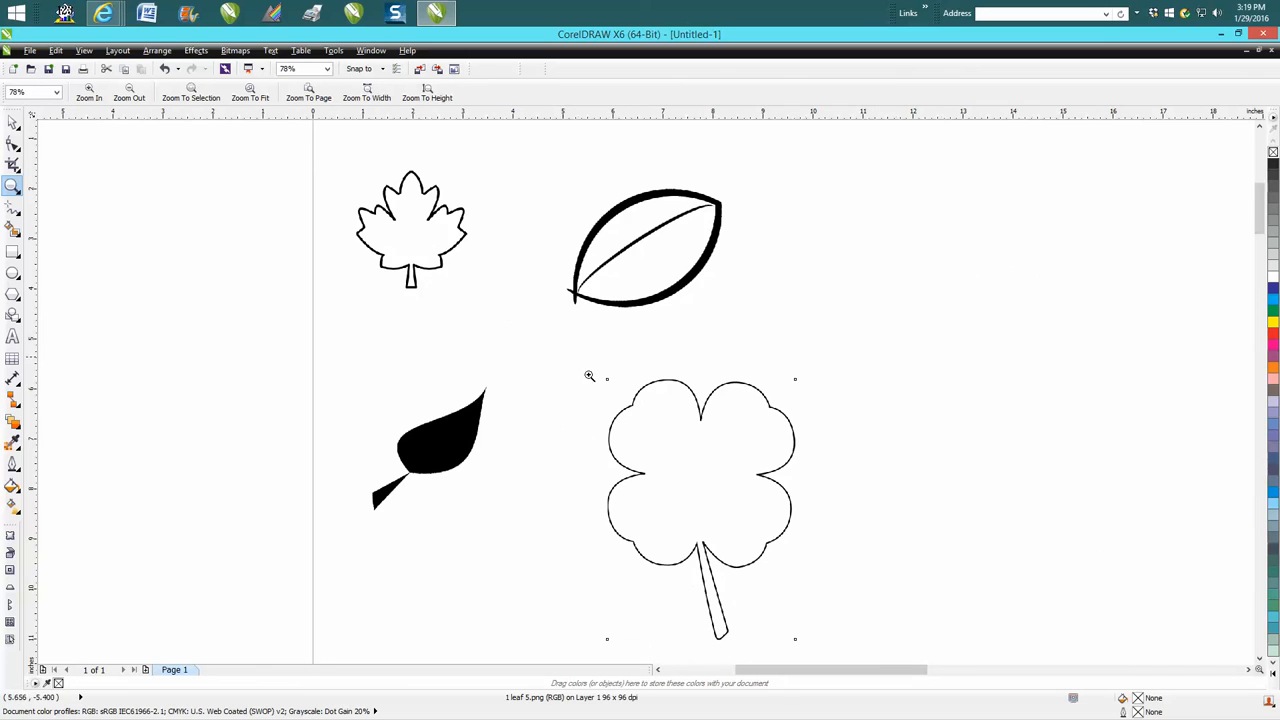
mouse_move(452, 210)
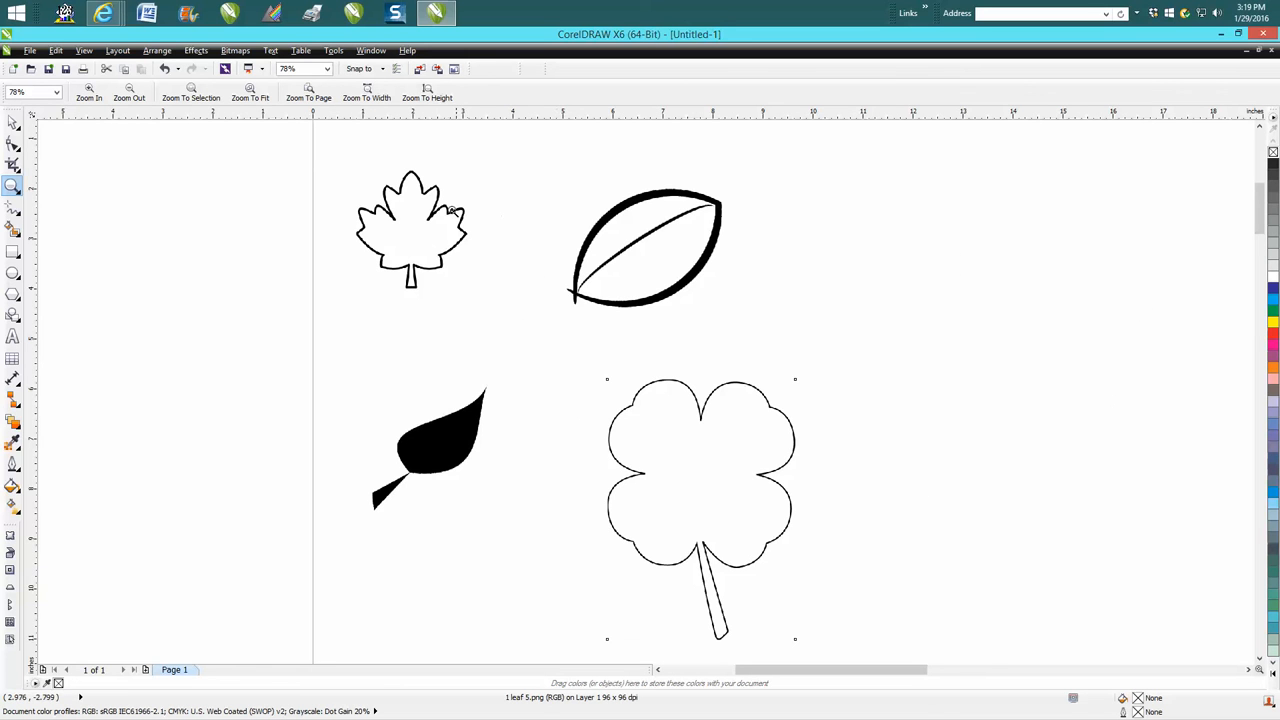
left_click(300, 68)
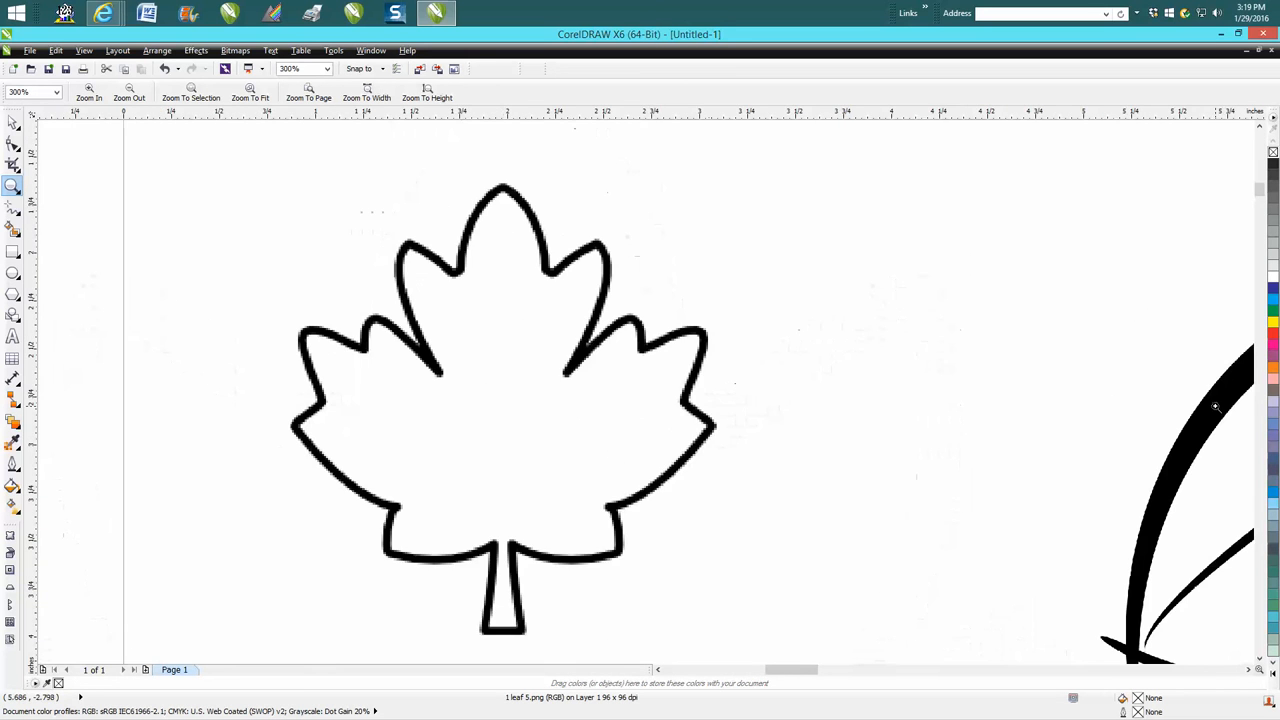
left_click(860, 372)
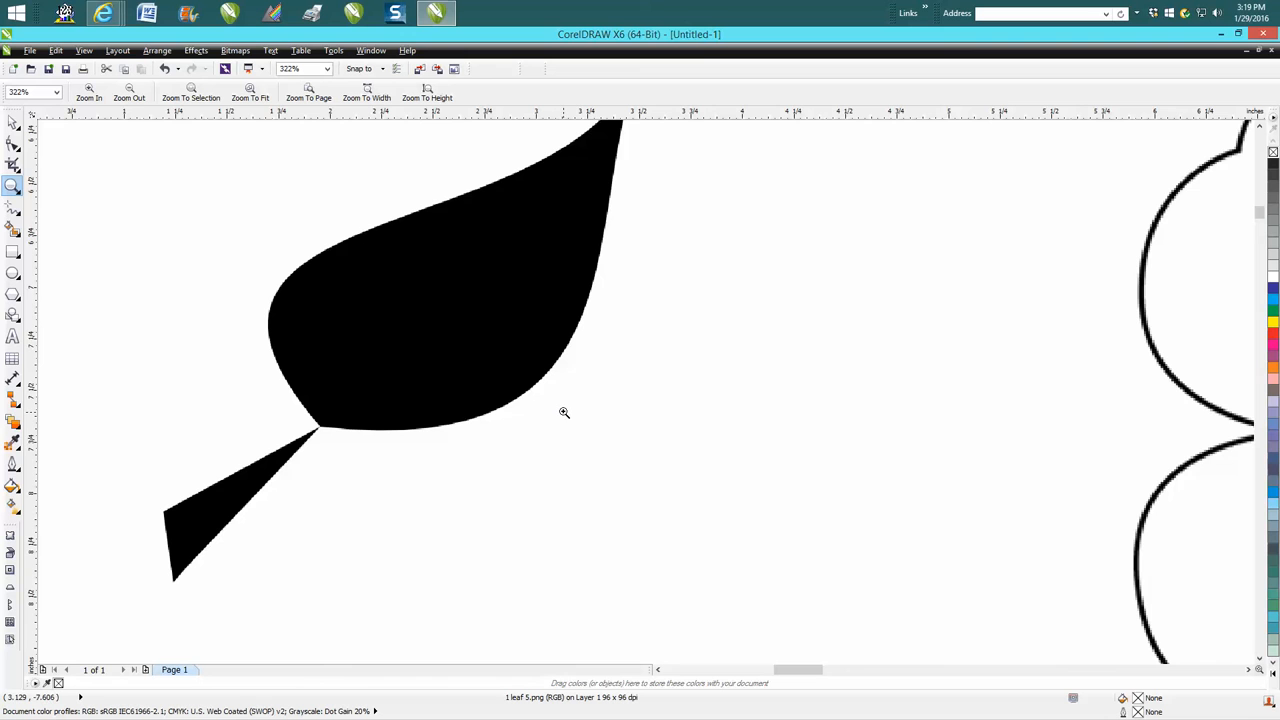
mouse_move(476, 284)
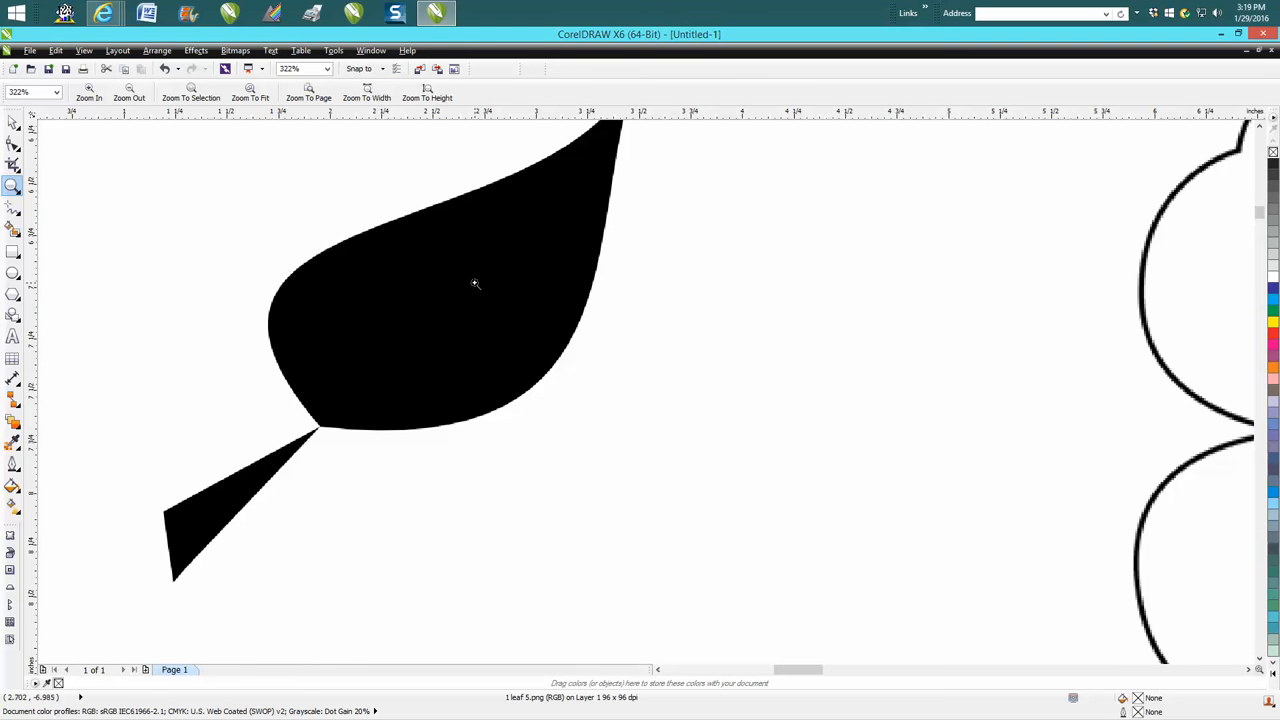
mouse_move(476, 278)
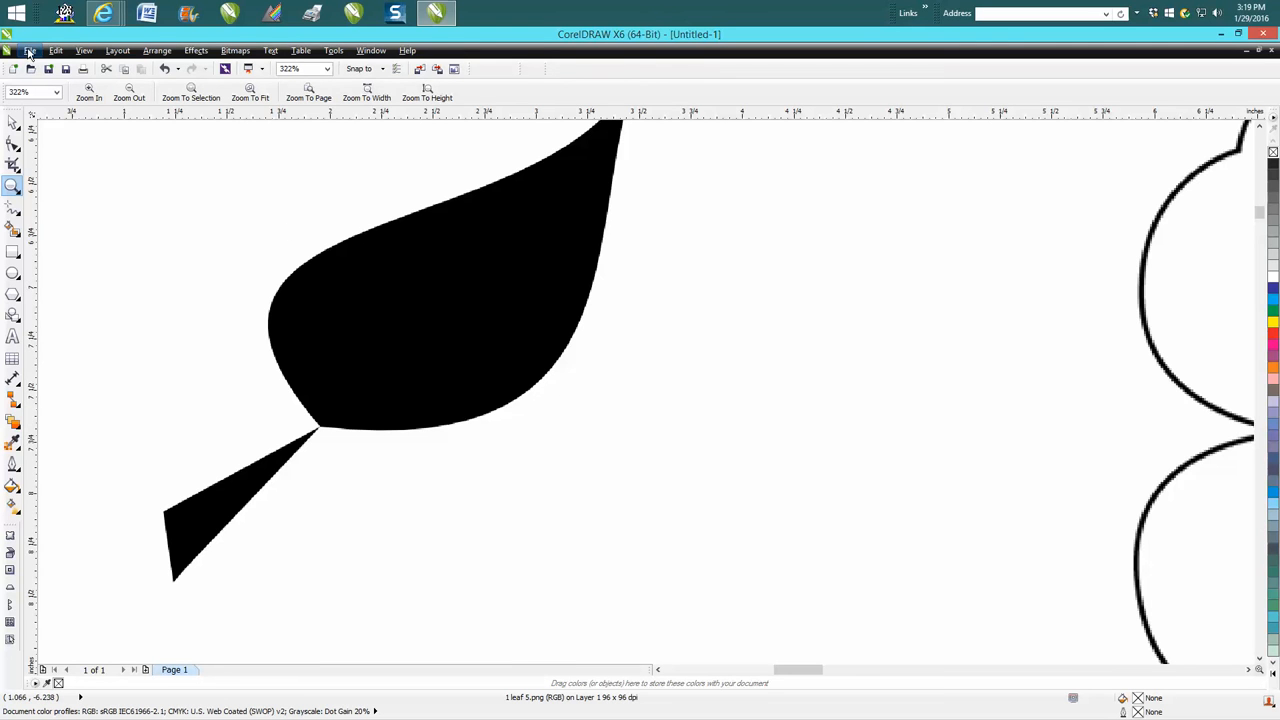
mouse_move(496, 264)
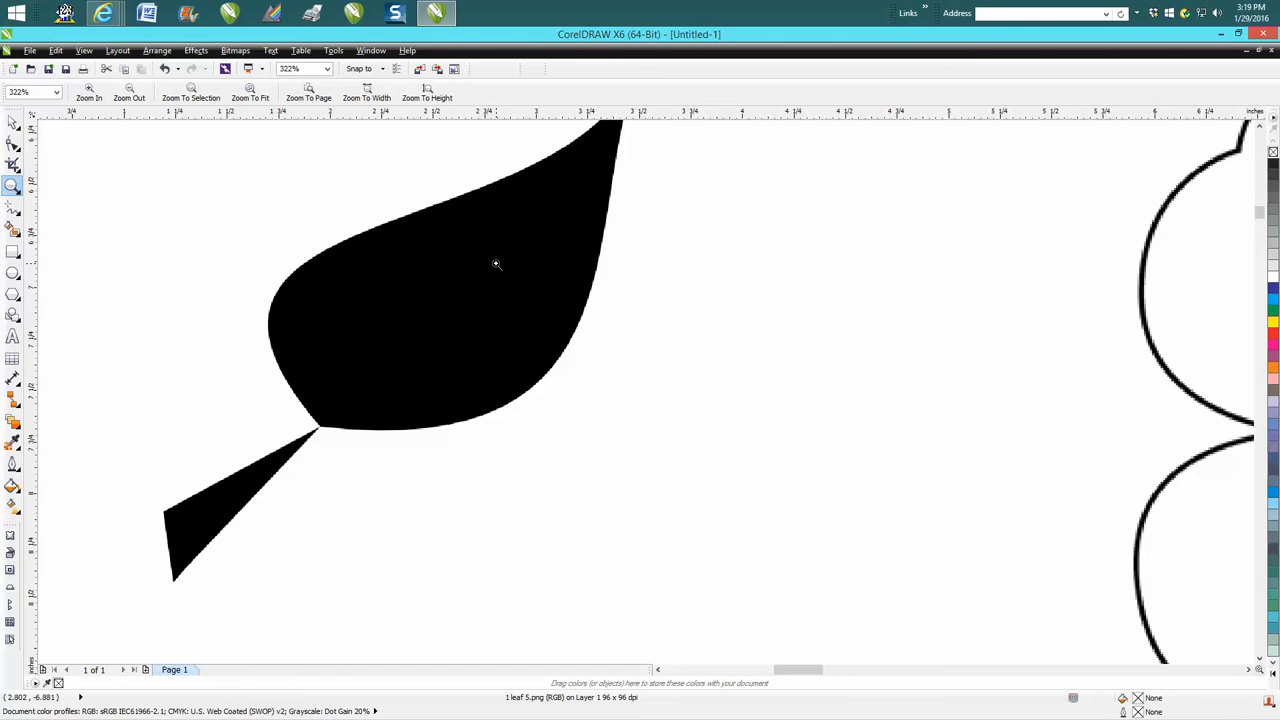